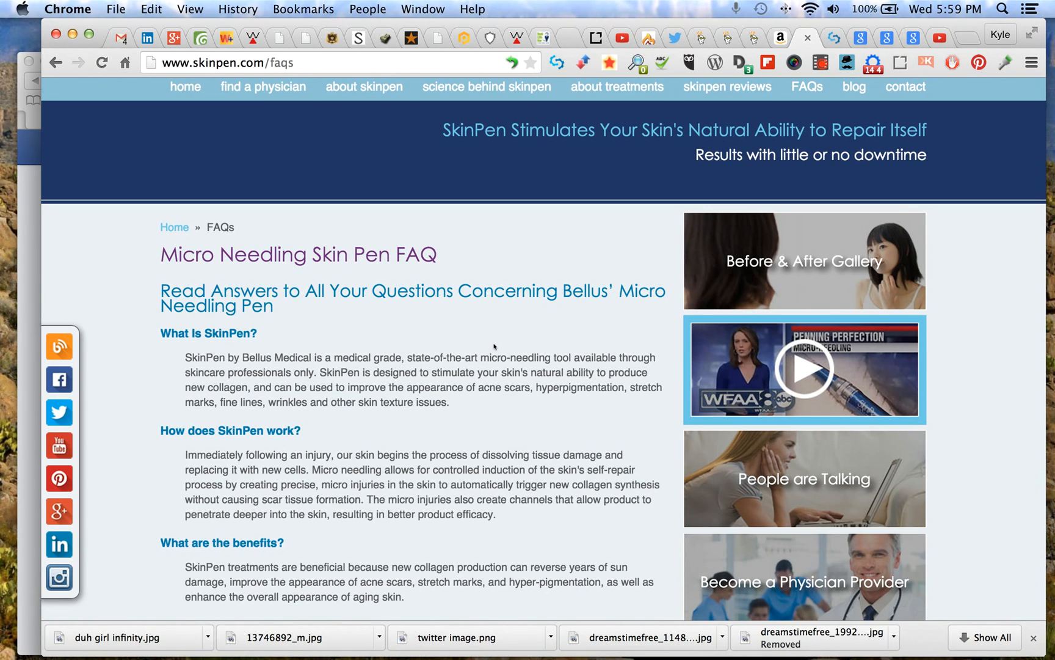
Scroll the skinpen.com SEOptimer report down to the HTML Header results
scroll(down, 3)
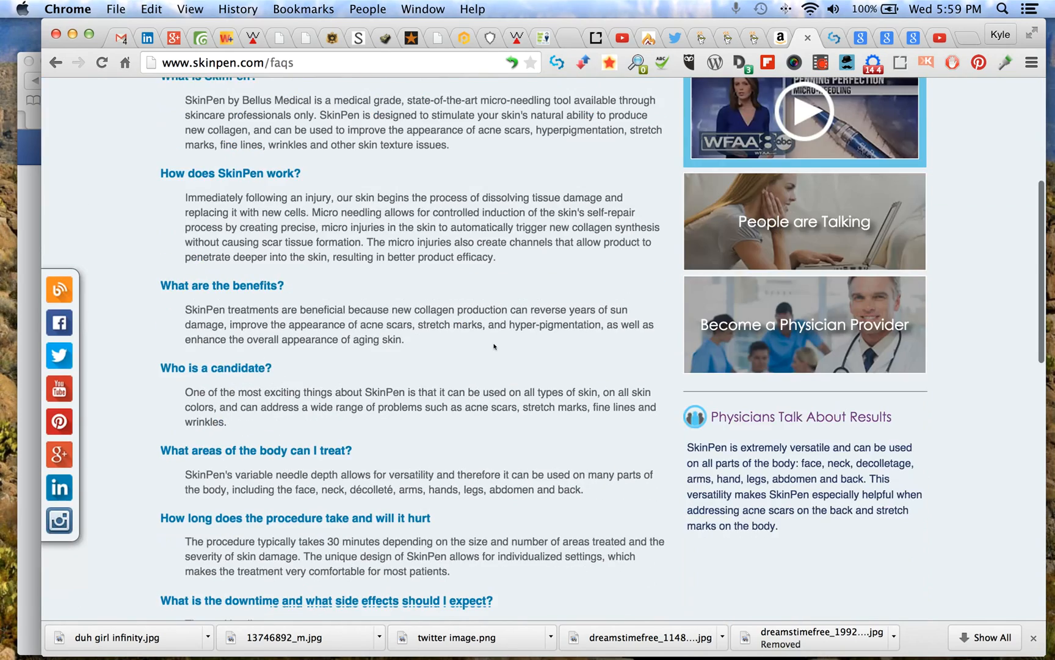
scroll(down, 3)
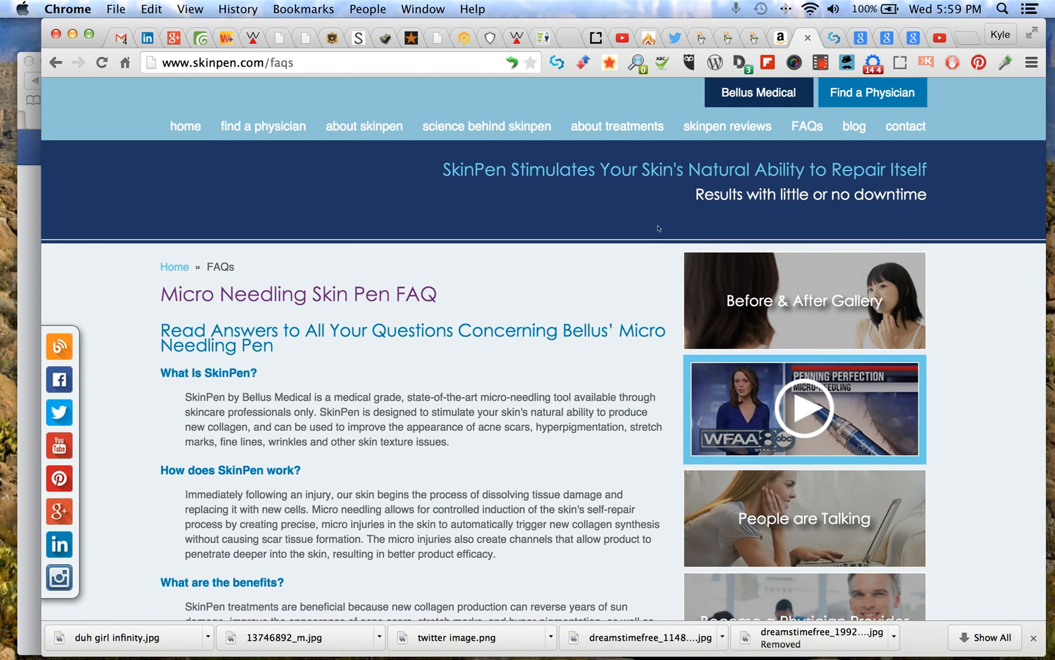
mouse_move(615, 331)
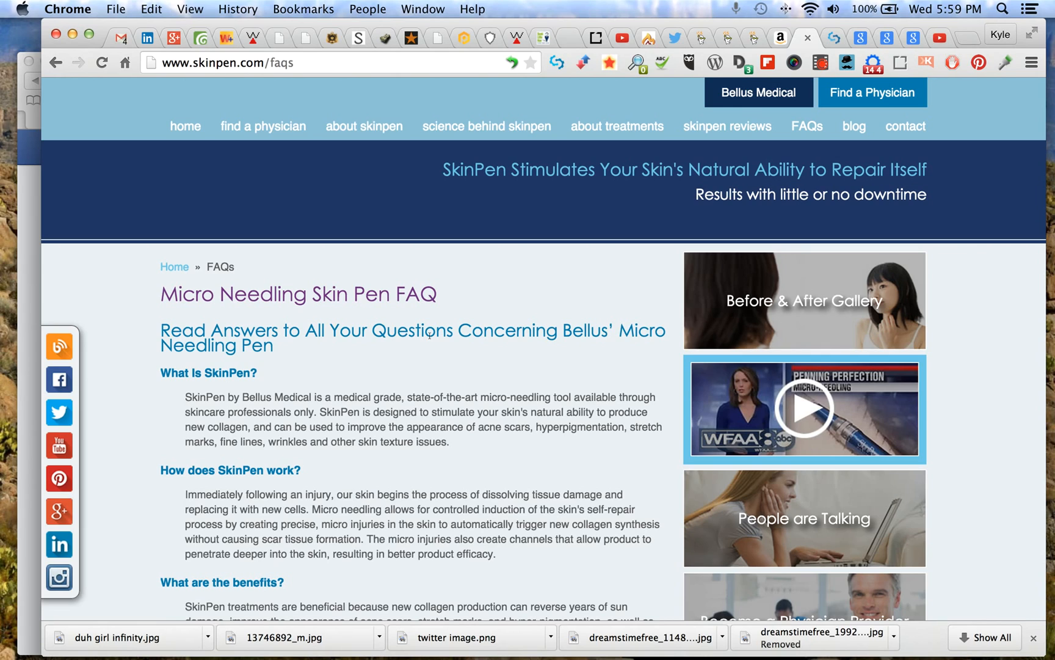
mouse_move(427, 379)
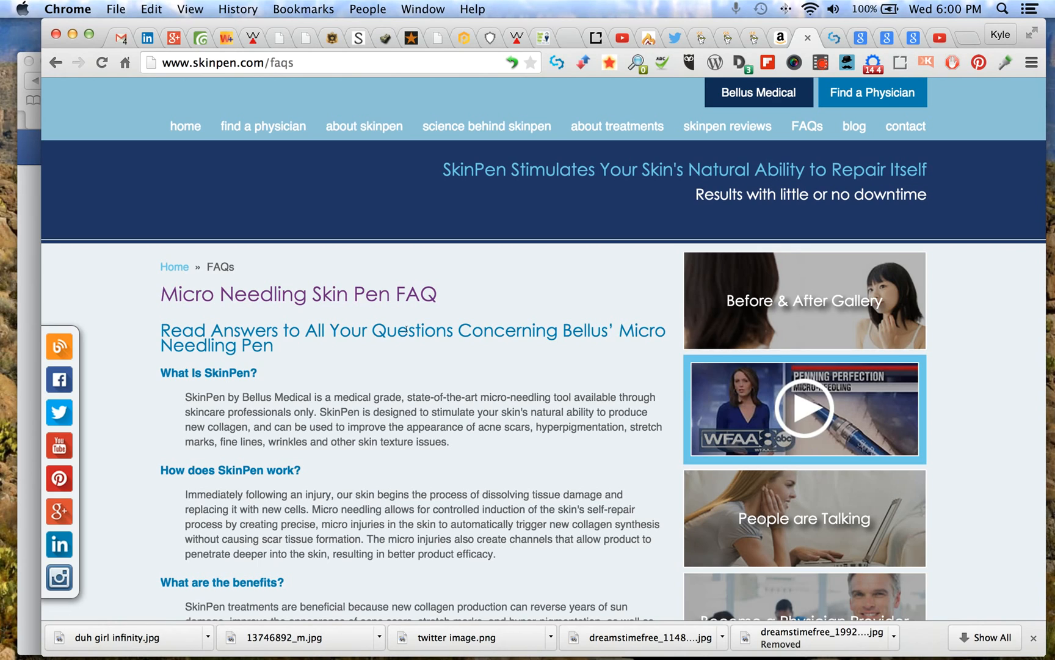
mouse_move(387, 352)
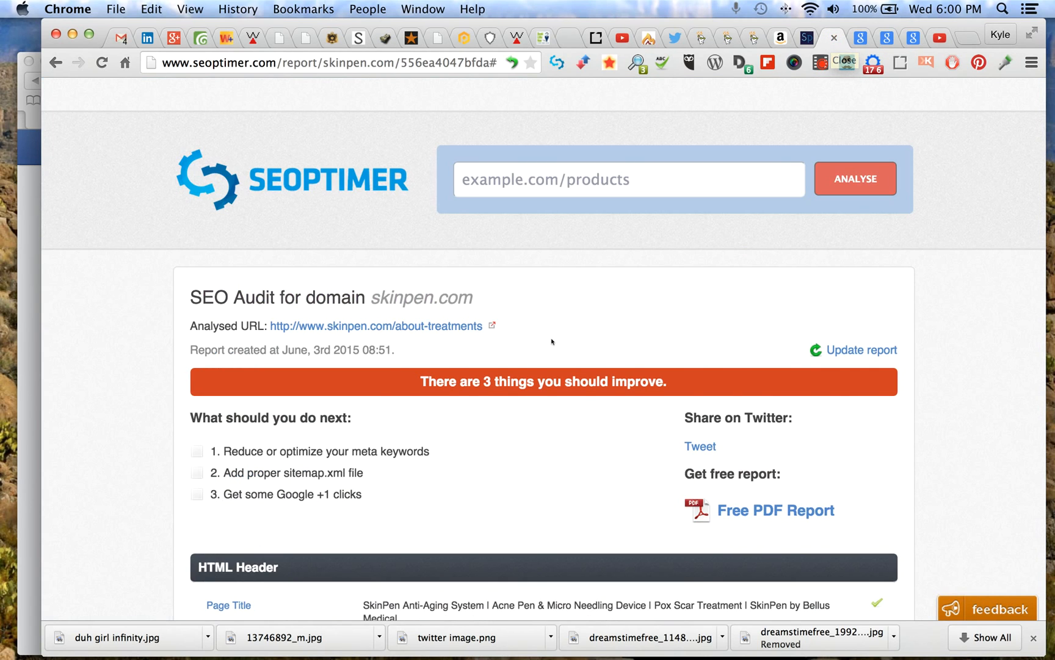
scroll(down, 3)
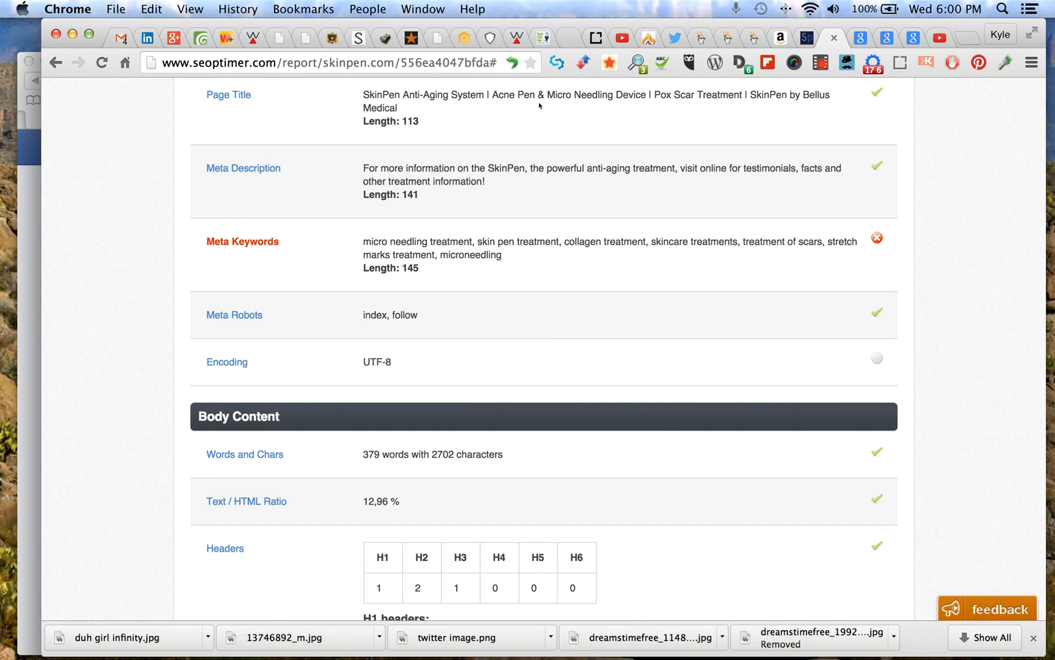
mouse_move(840, 103)
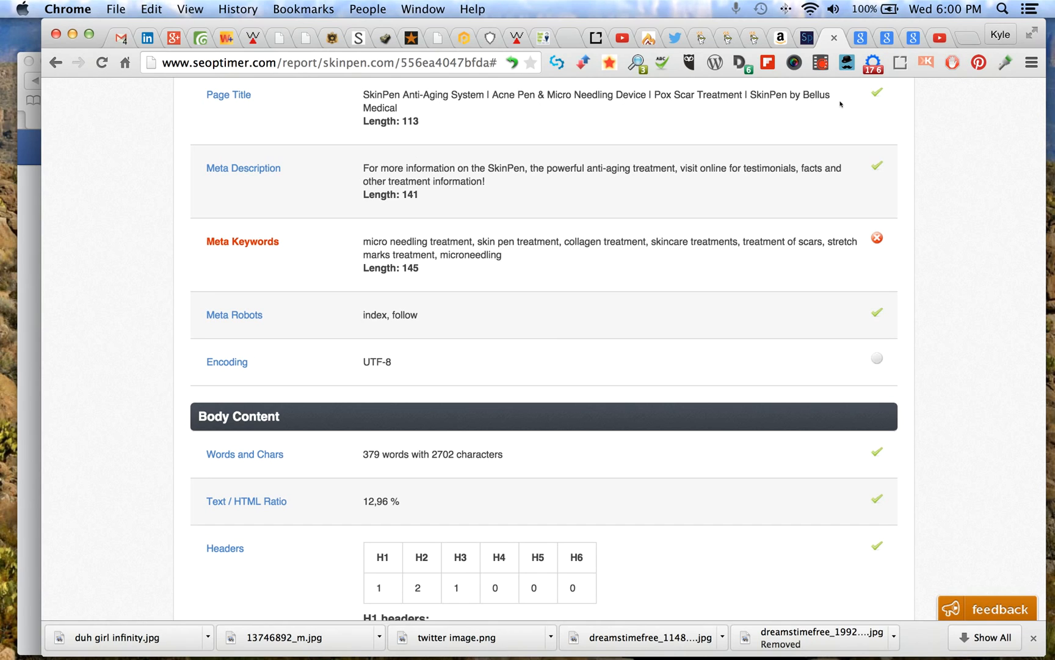
mouse_move(649, 142)
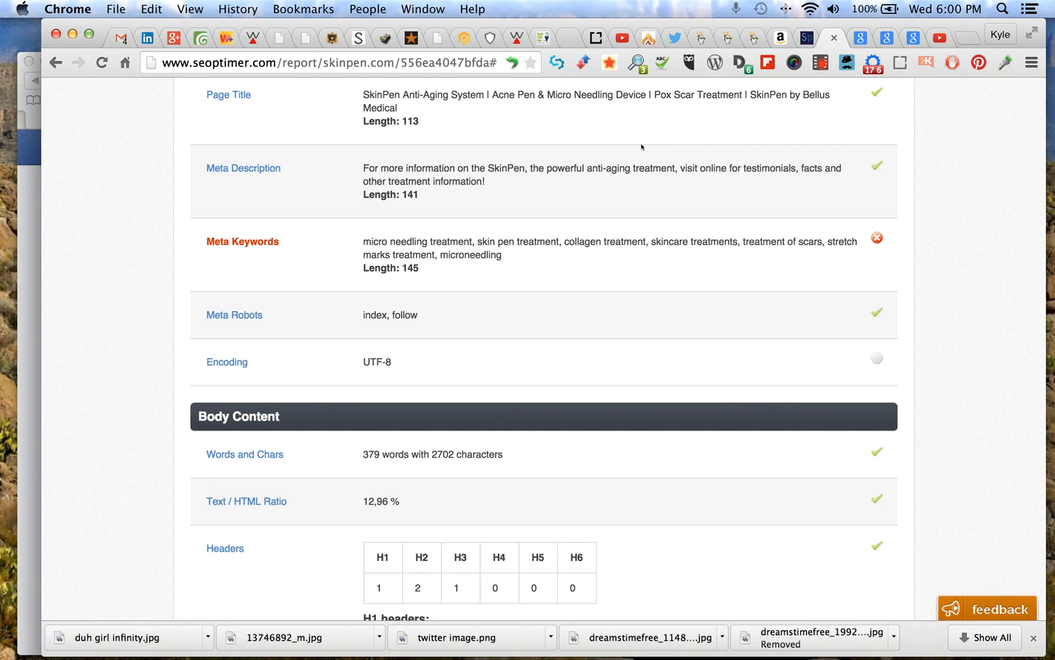
mouse_move(858, 103)
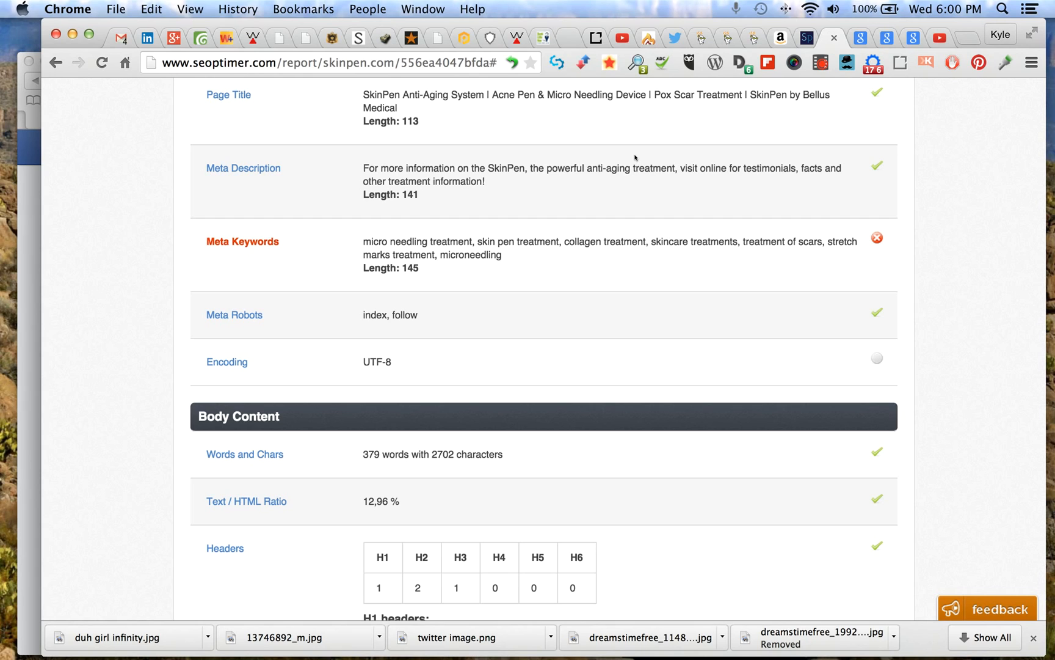
mouse_move(579, 116)
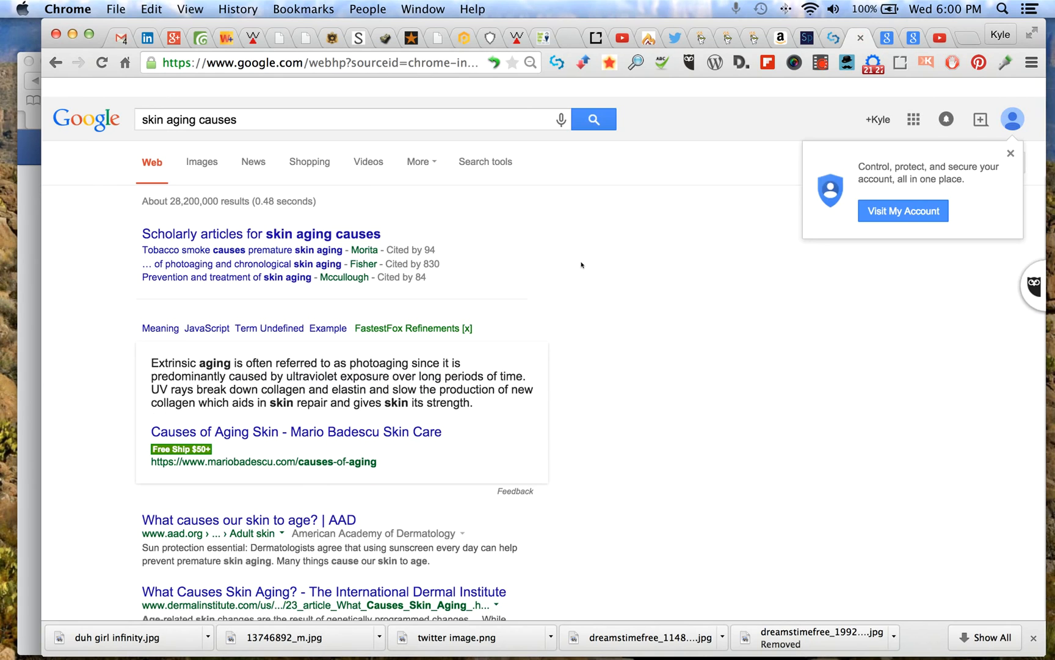
Search Google for "skin pen anti aging system"
text(skin pen anti aging system)
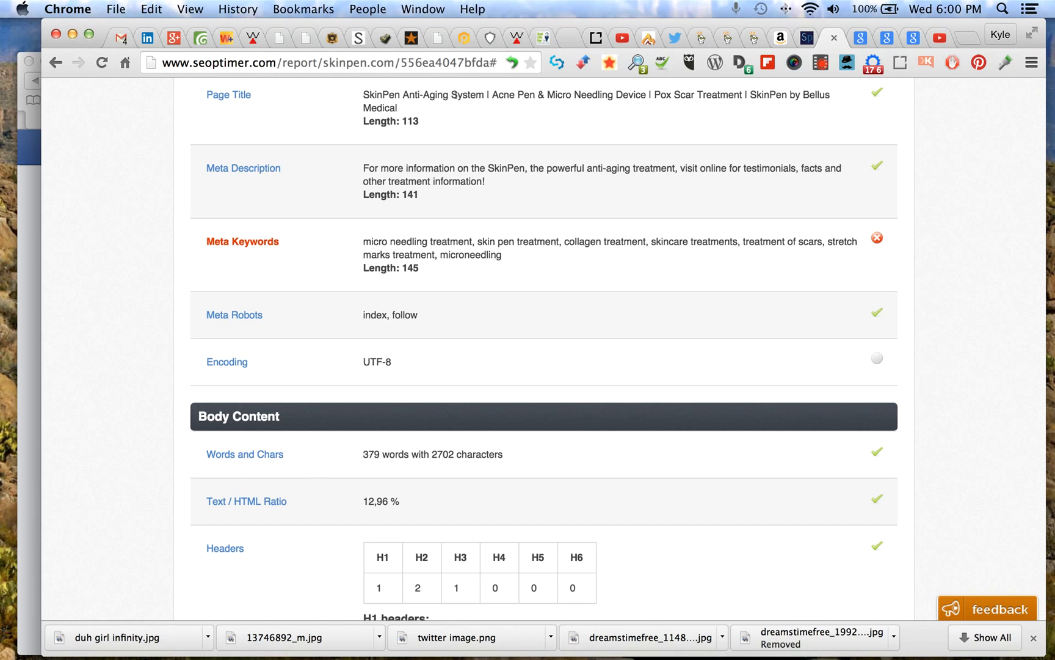
mouse_move(545, 91)
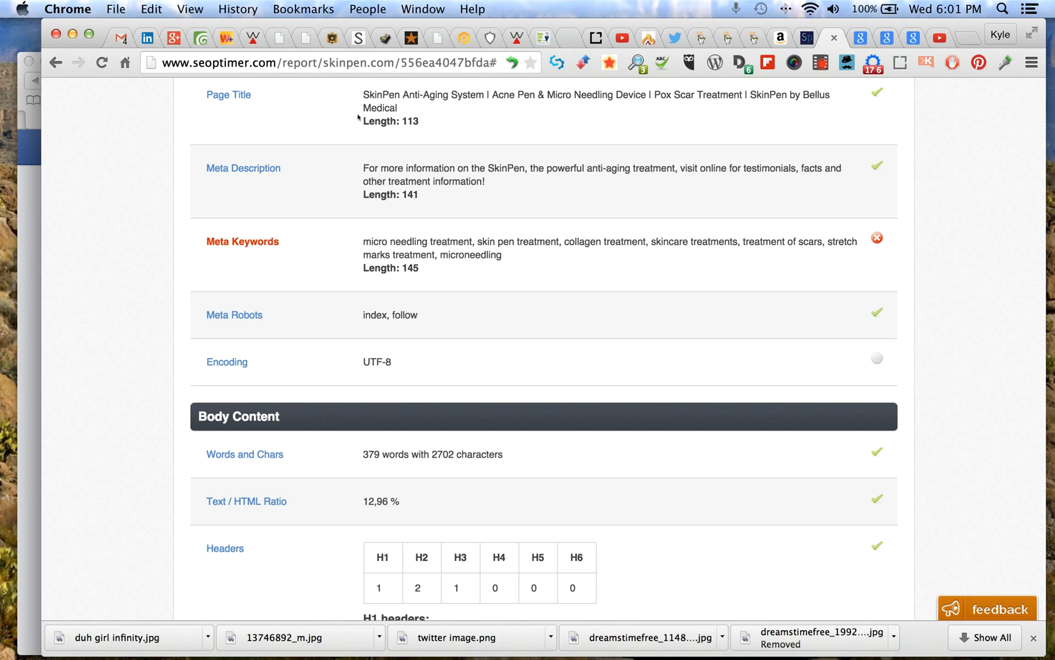
mouse_move(602, 144)
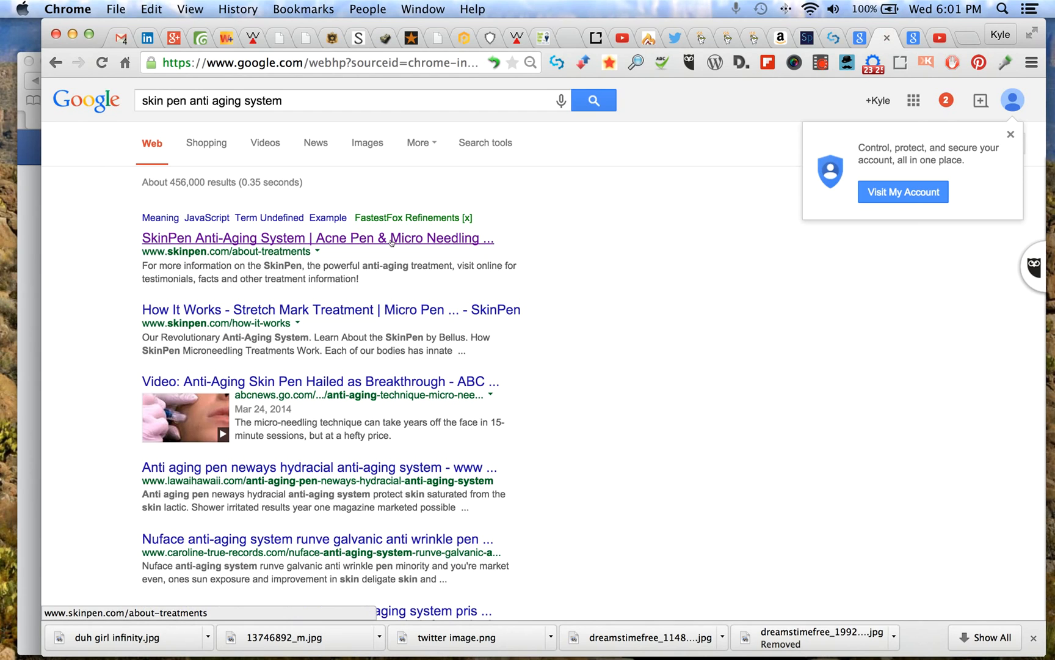
mouse_move(787, 89)
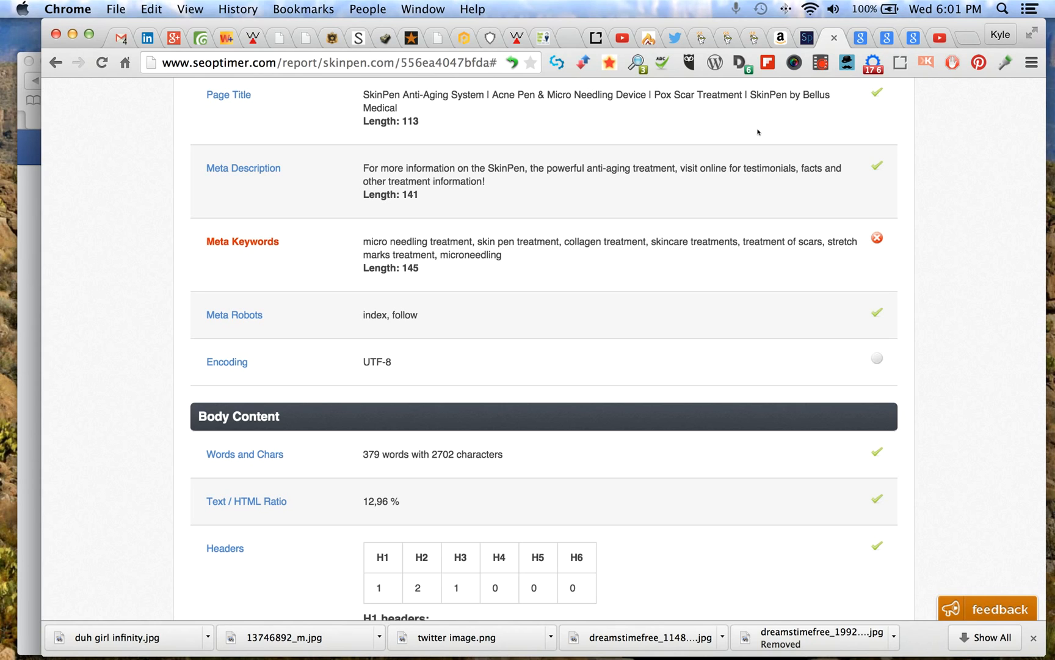
mouse_move(738, 126)
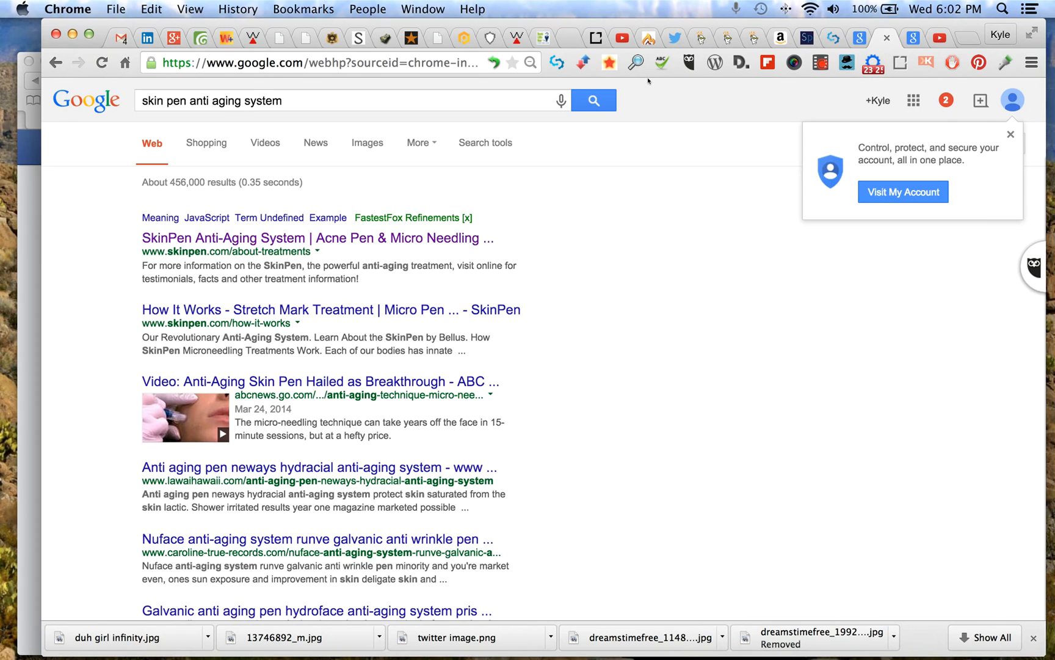
mouse_move(625, 170)
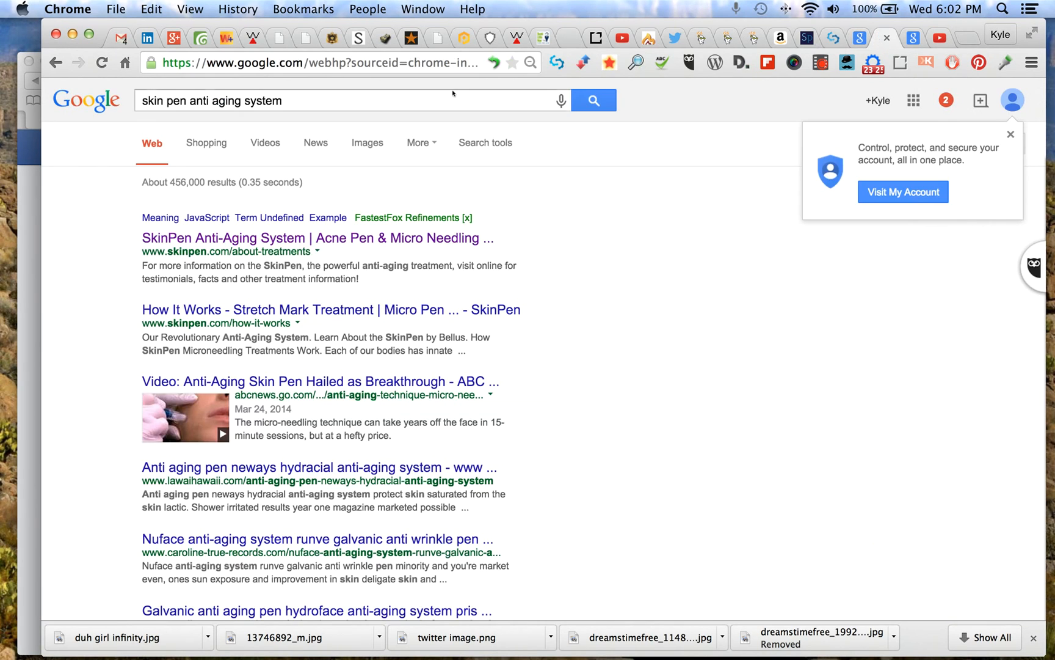
Search Google for pox scar treatment and scroll down to the image results and related searches
text(pox scar treatment)
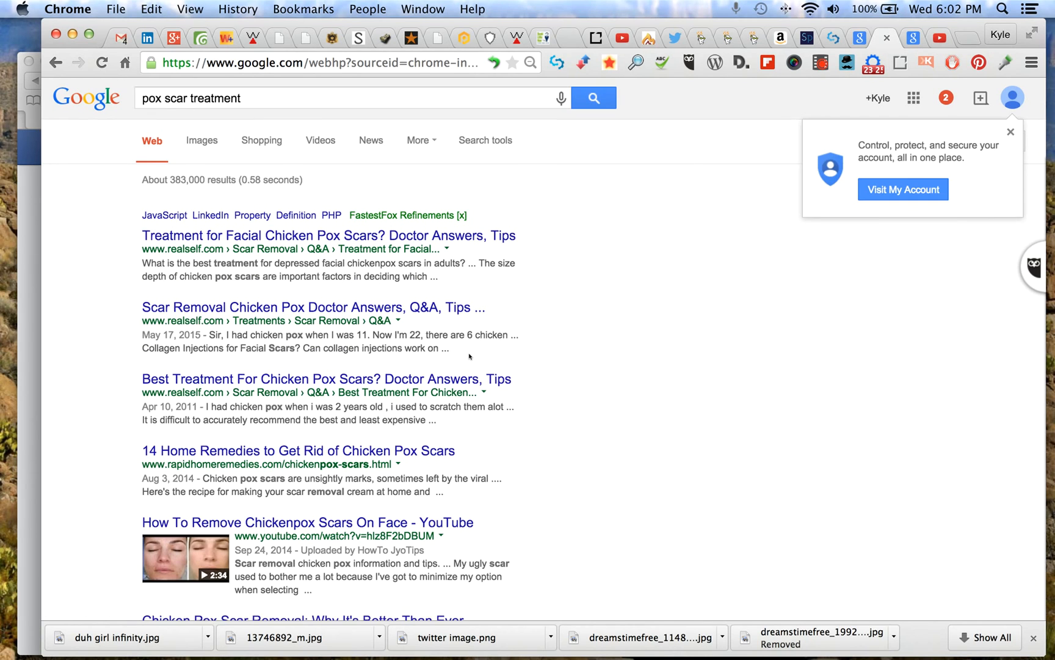
scroll(down, 3)
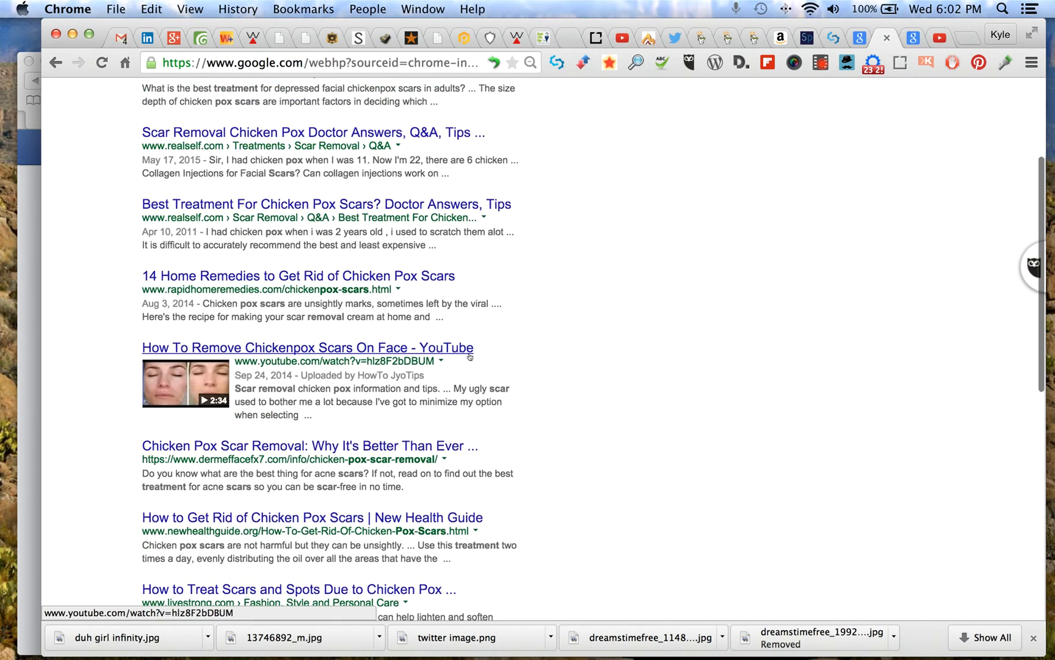
scroll(down, 3)
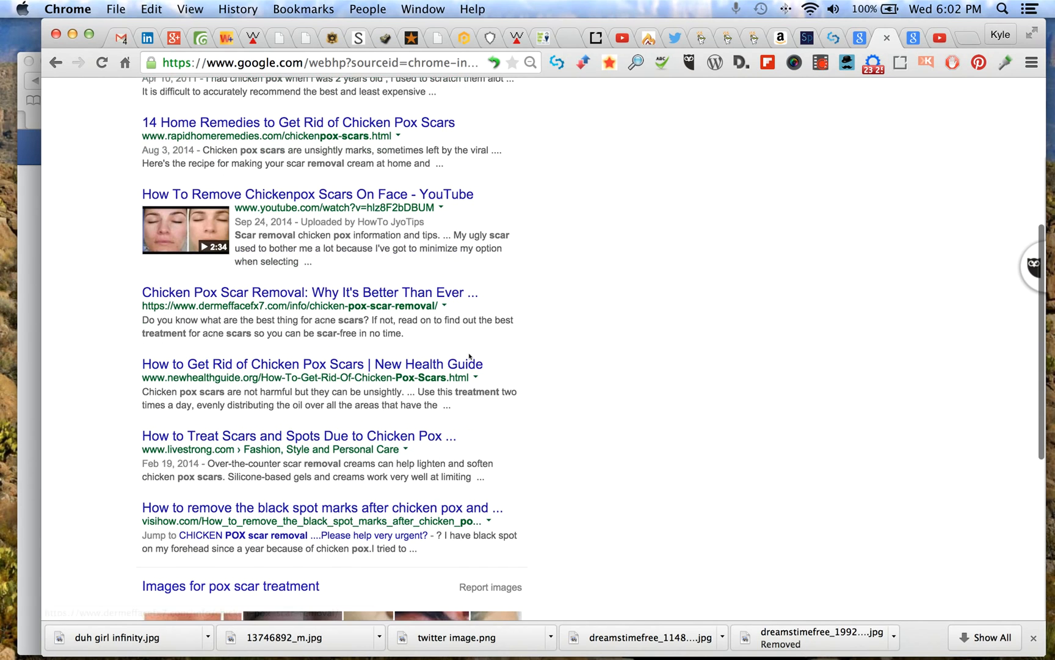
scroll(down, 3)
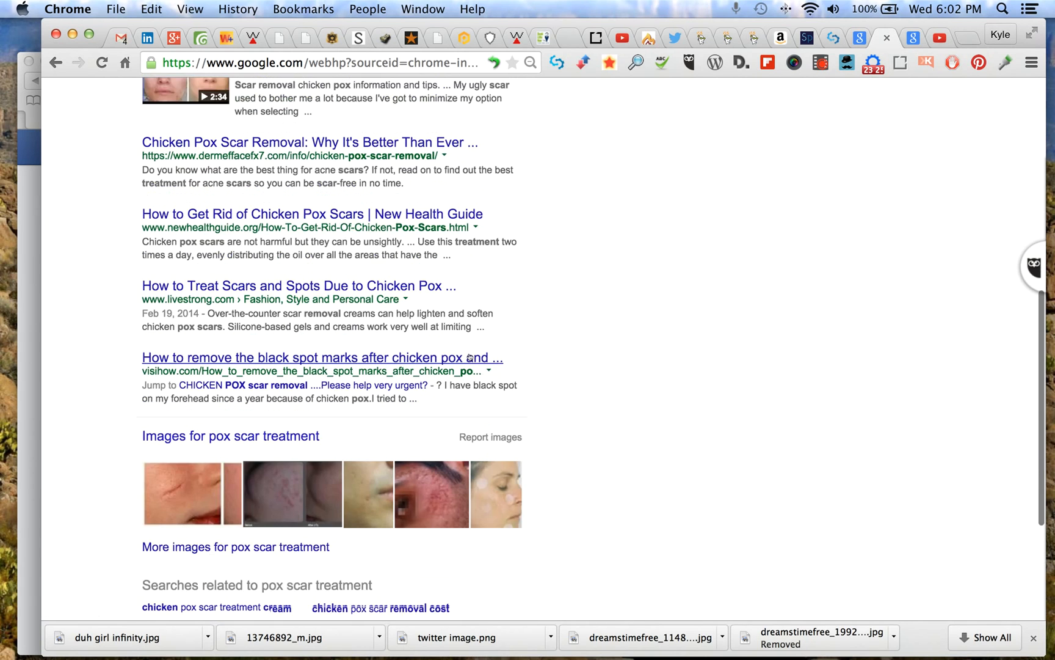
scroll(down, 3)
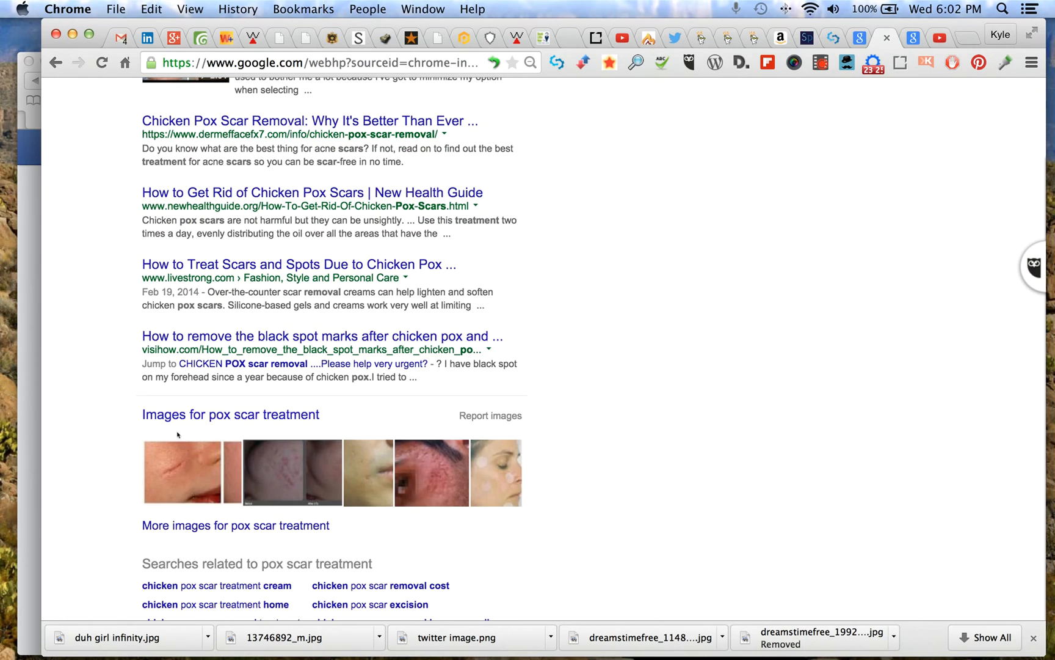
mouse_move(177, 472)
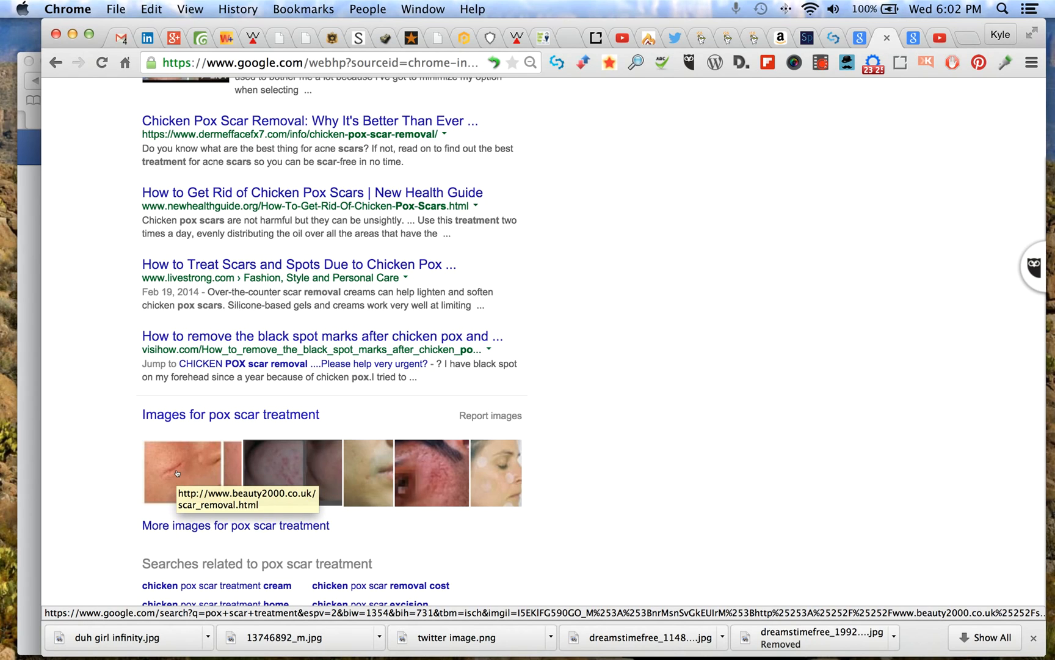
mouse_move(163, 452)
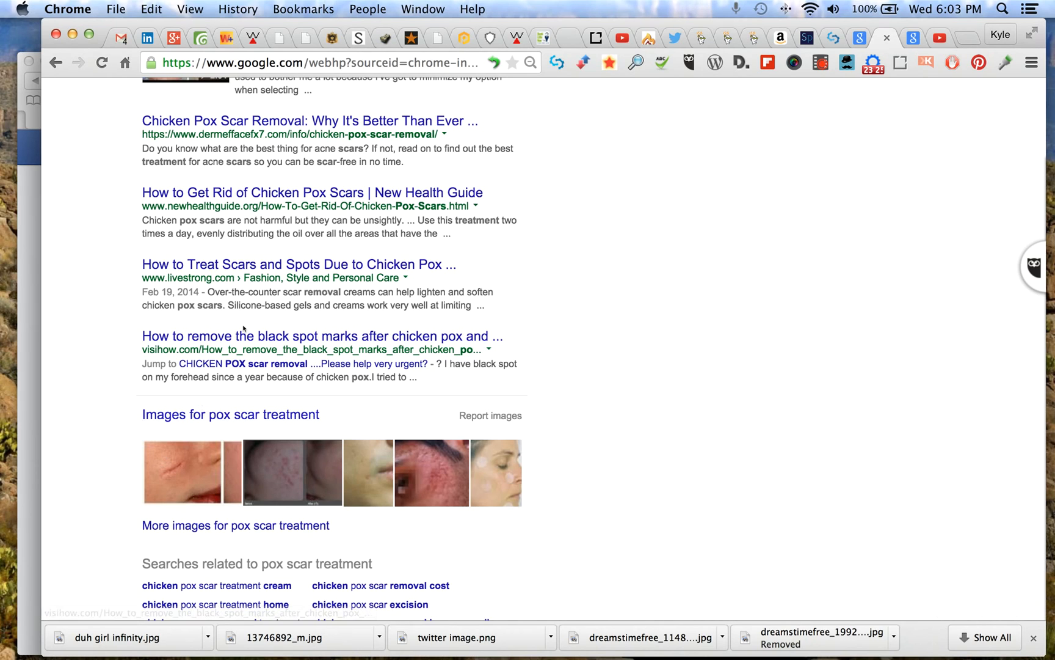
mouse_move(79, 439)
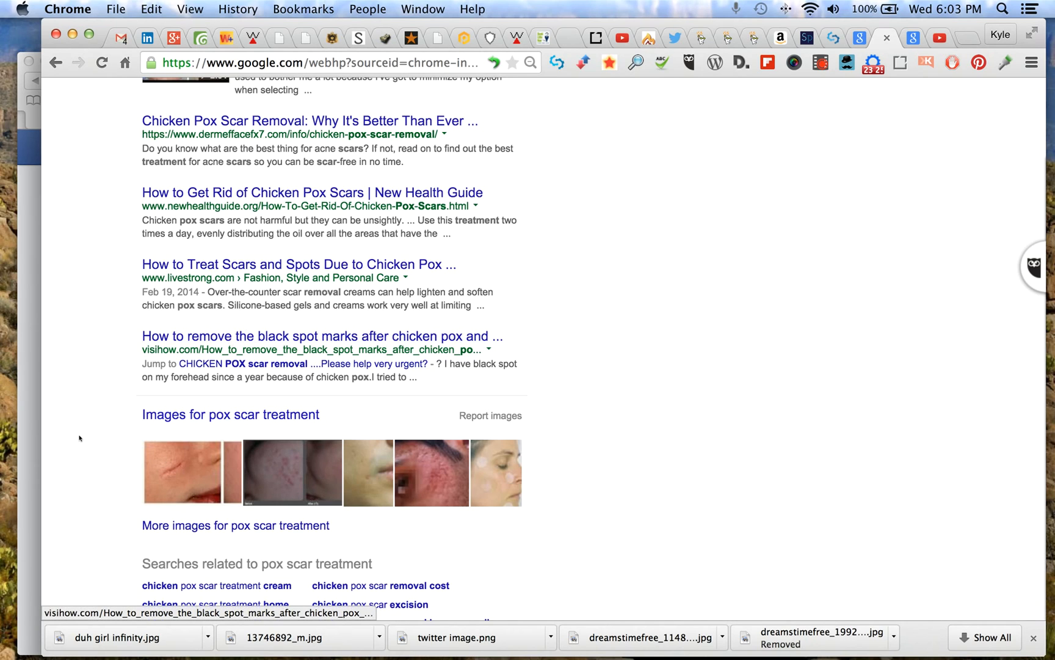
mouse_move(183, 464)
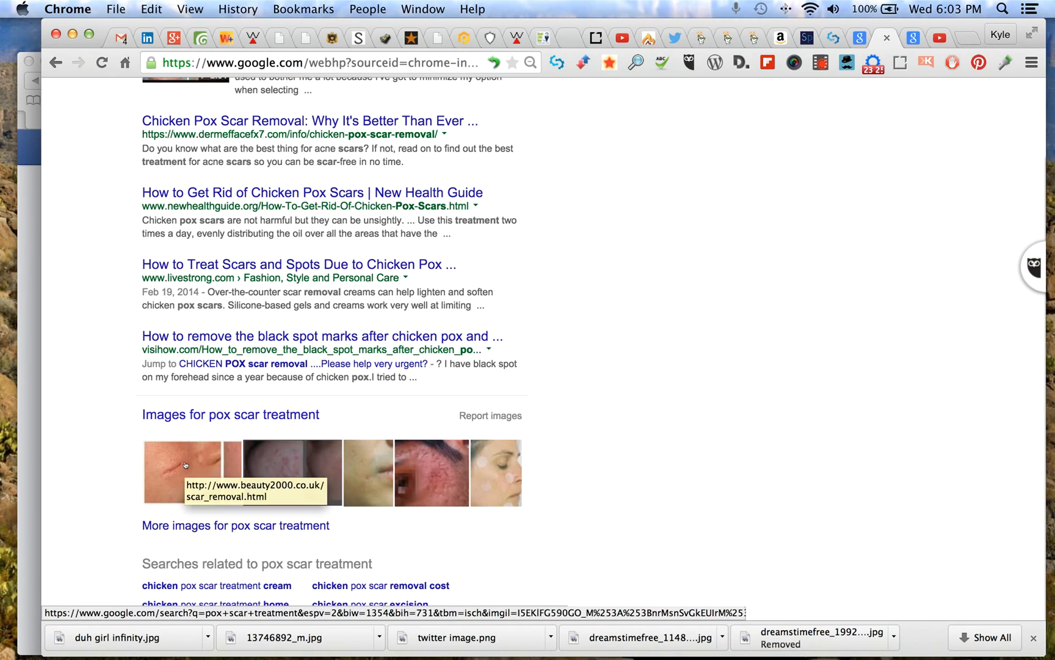
mouse_move(347, 466)
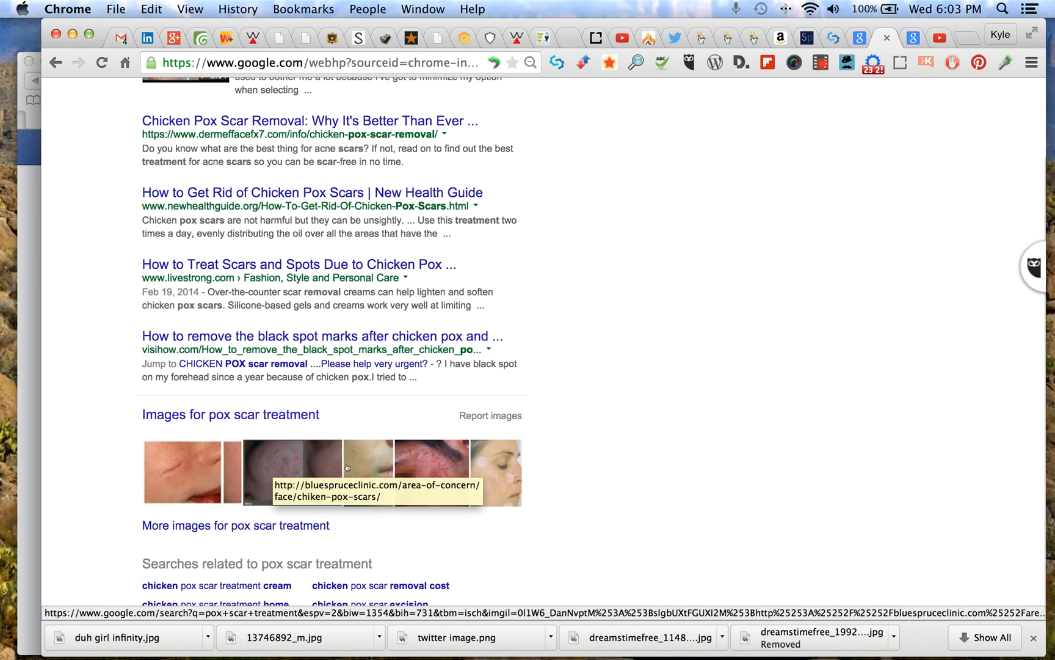
mouse_move(424, 464)
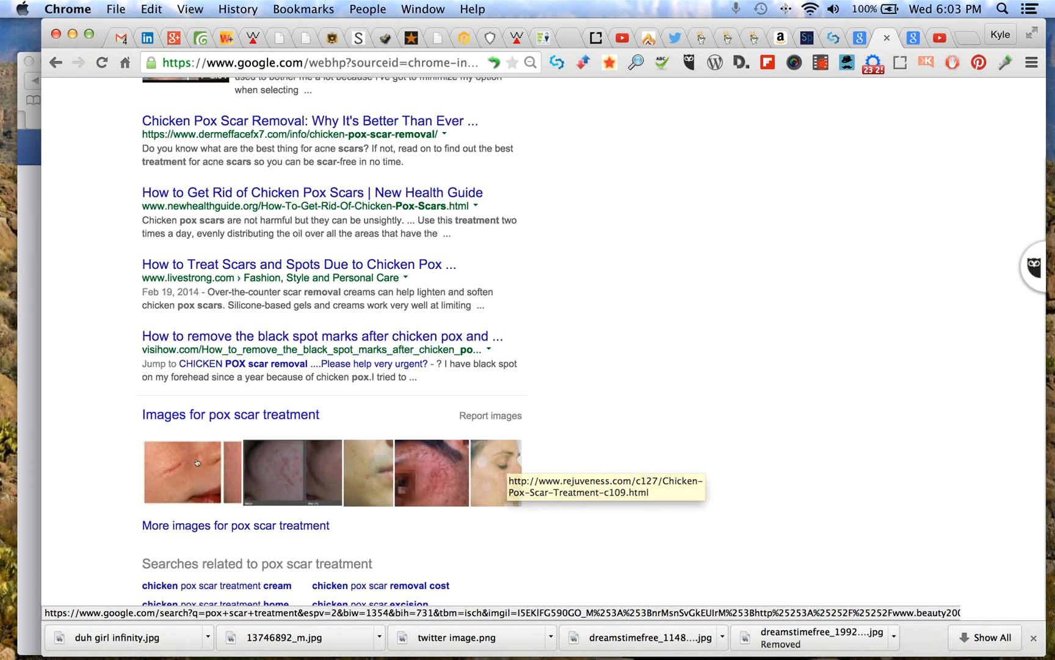
mouse_move(612, 310)
text(pox scar treatment + skin pen)
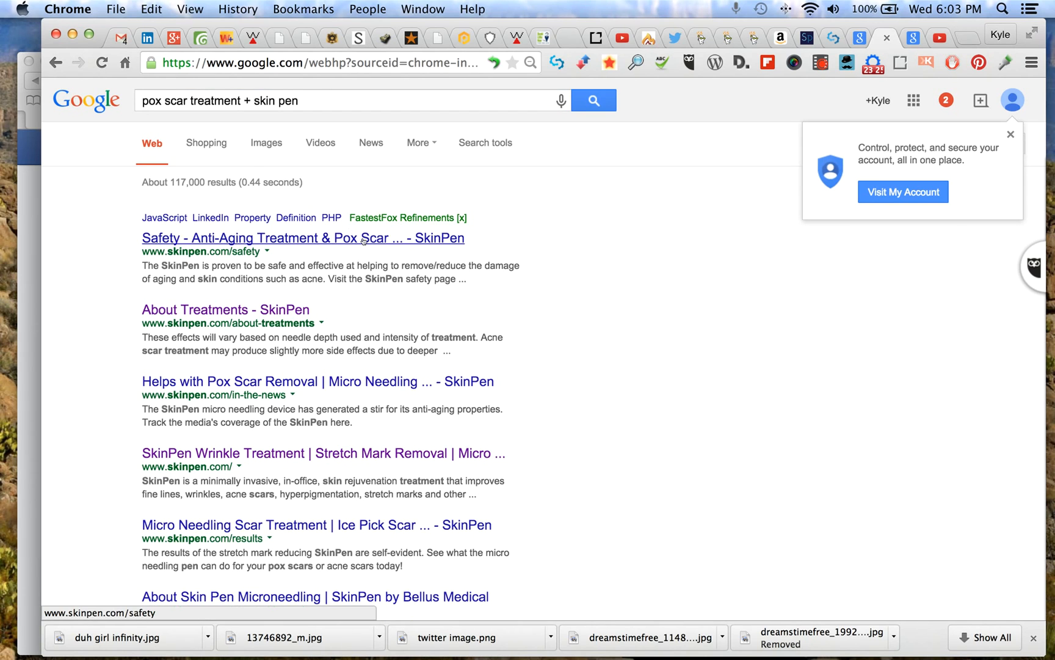
mouse_move(290, 300)
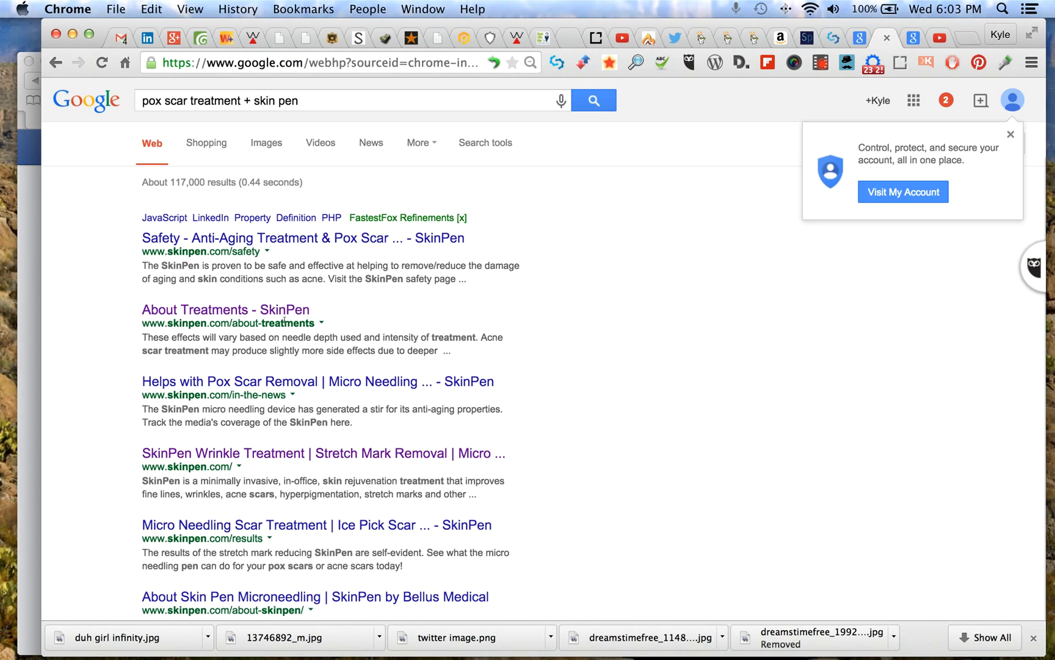
mouse_move(226, 323)
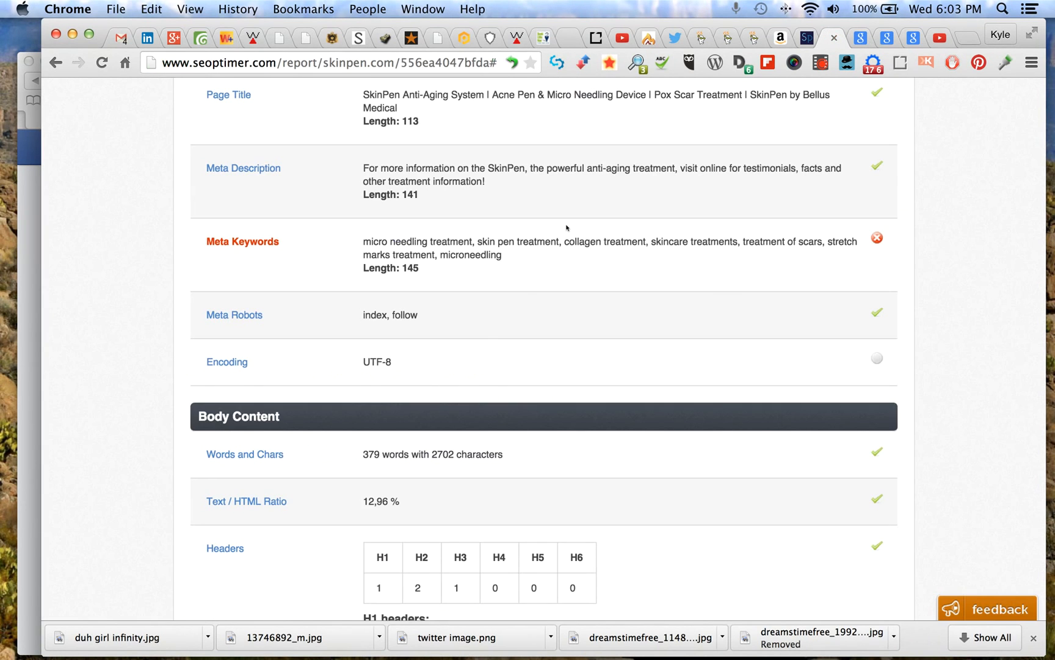
Scroll through the 'pox scar treatment + skin pen' results led by skinpen.com pages
scroll(up, 3)
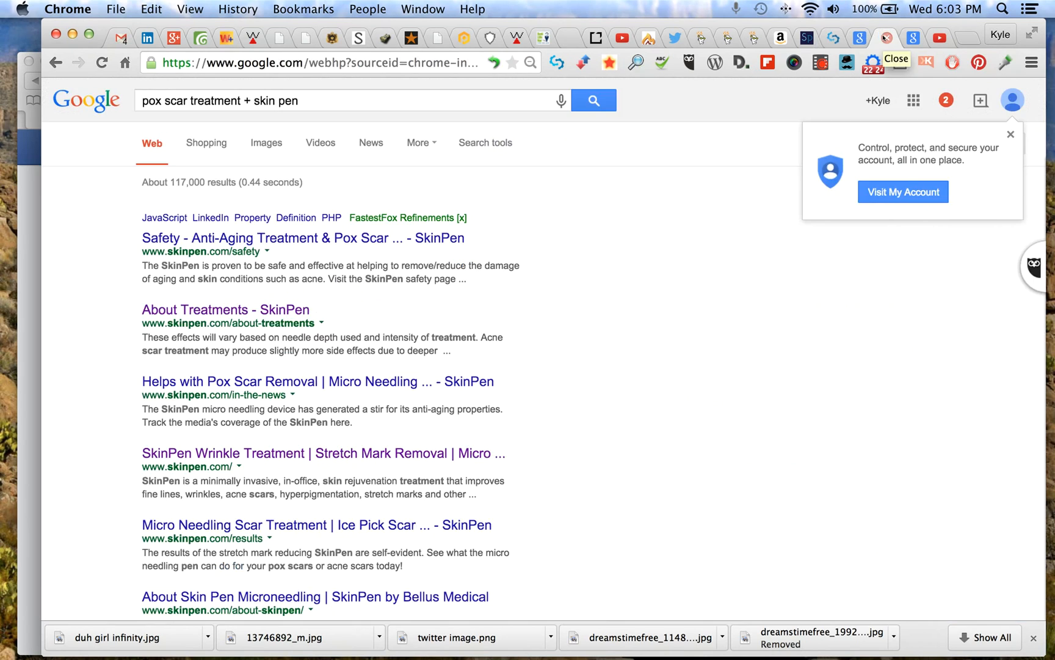
mouse_move(226, 309)
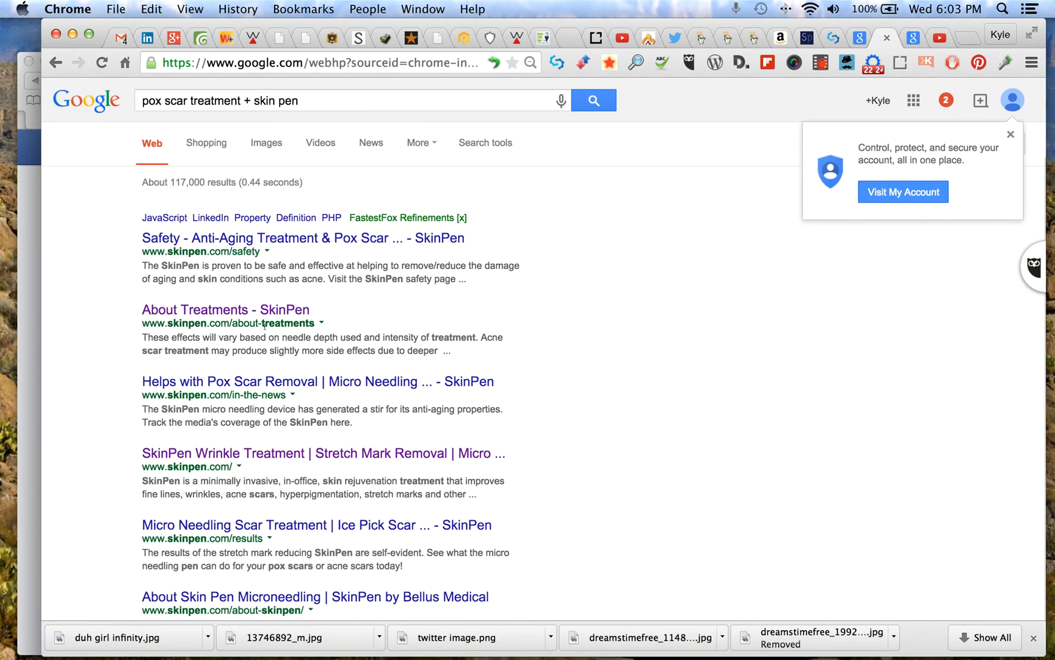
mouse_move(700, 143)
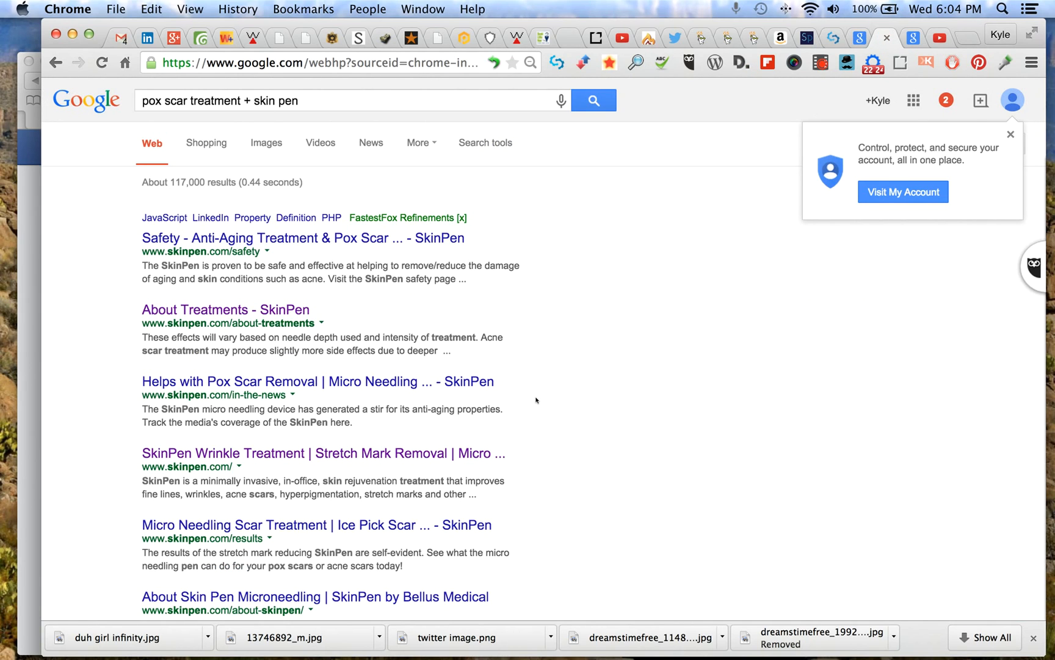
scroll(down, 3)
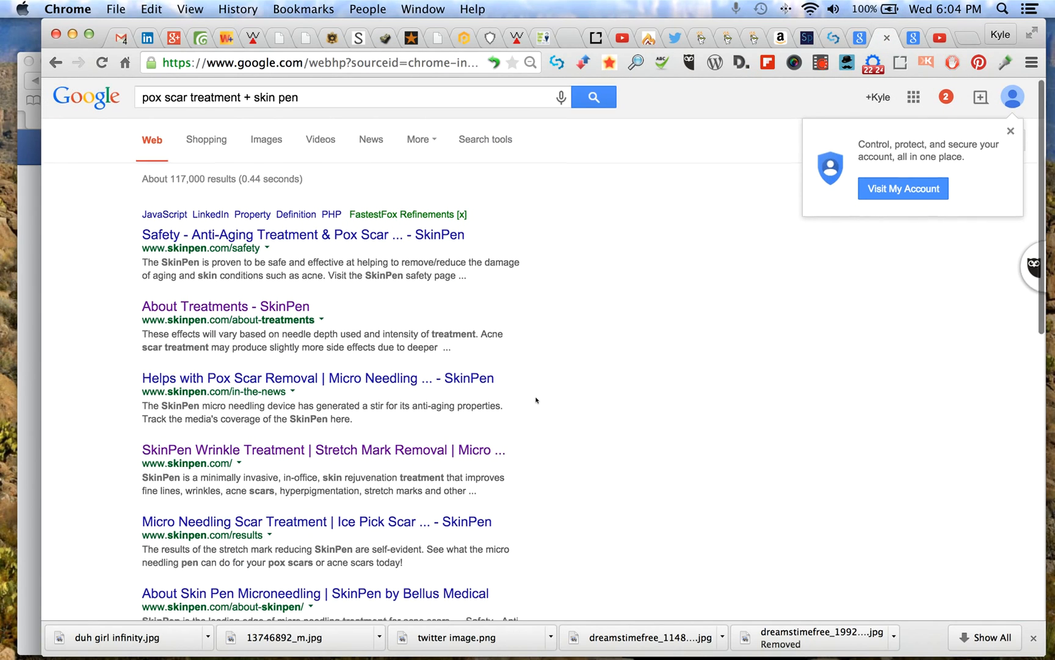
scroll(down, 3)
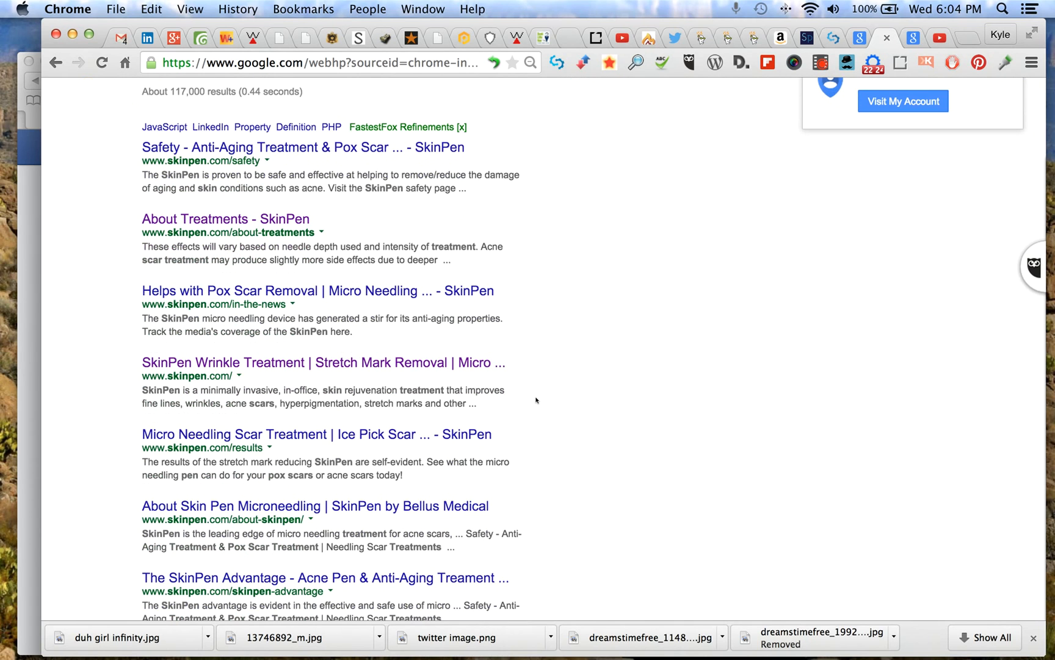
scroll(down, 3)
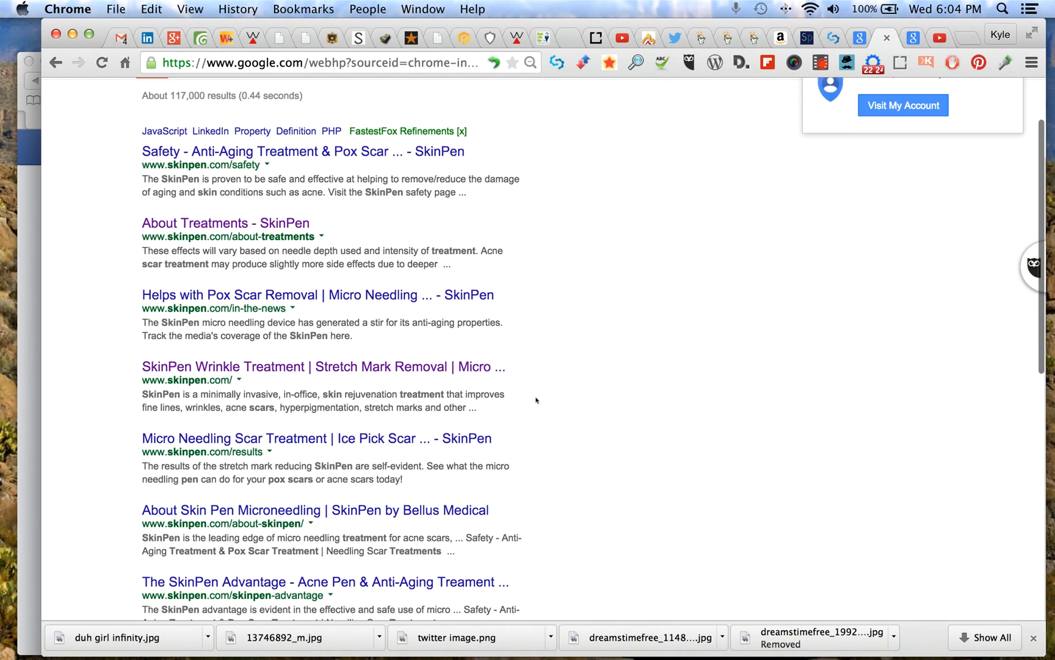
scroll(down, 3)
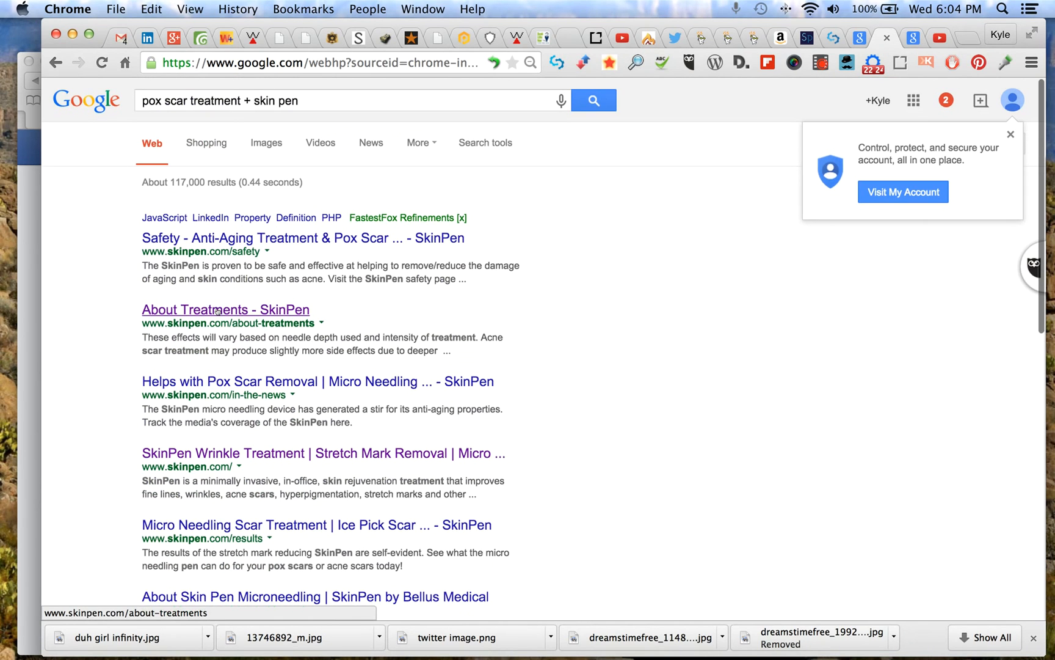
Visit SkinPen's About Treatments page, its FAQ page, then return to About Treatments
click(224, 309)
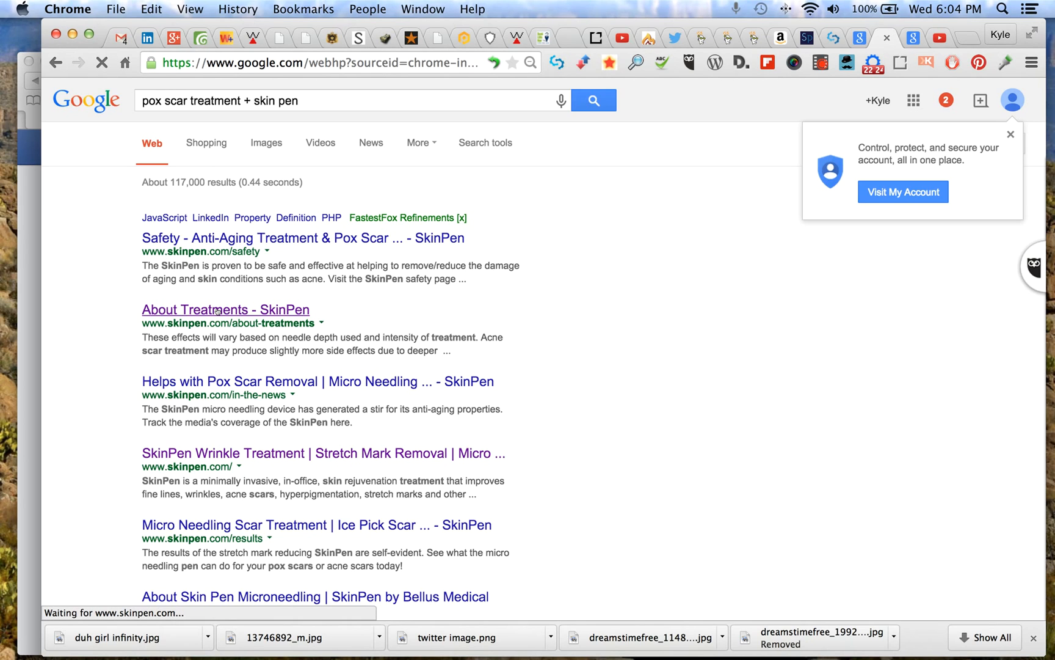
click(226, 309)
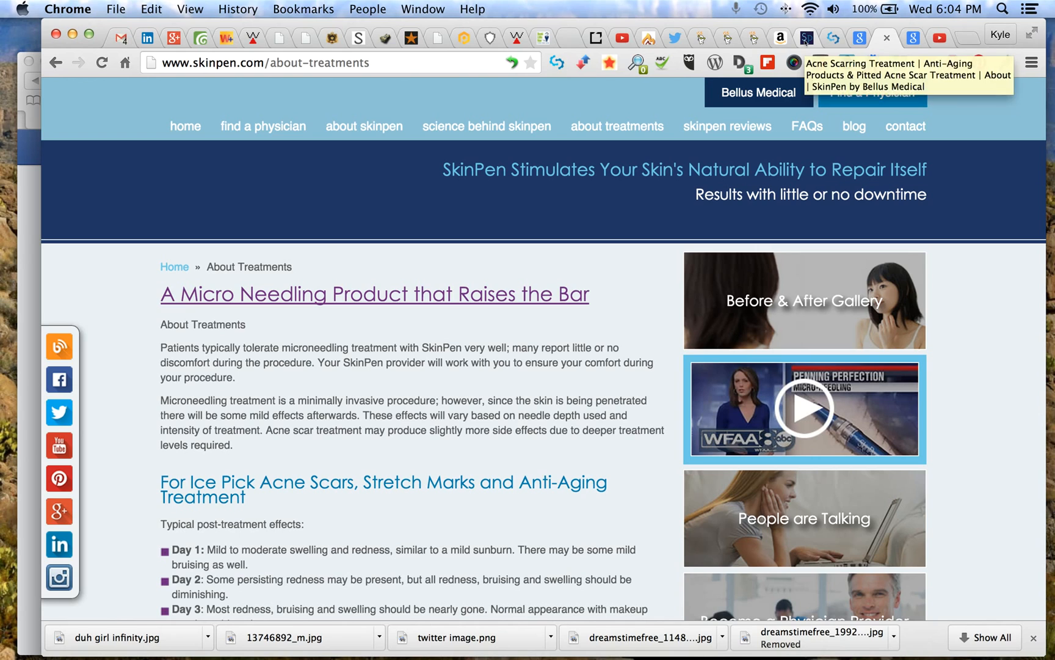
click(806, 126)
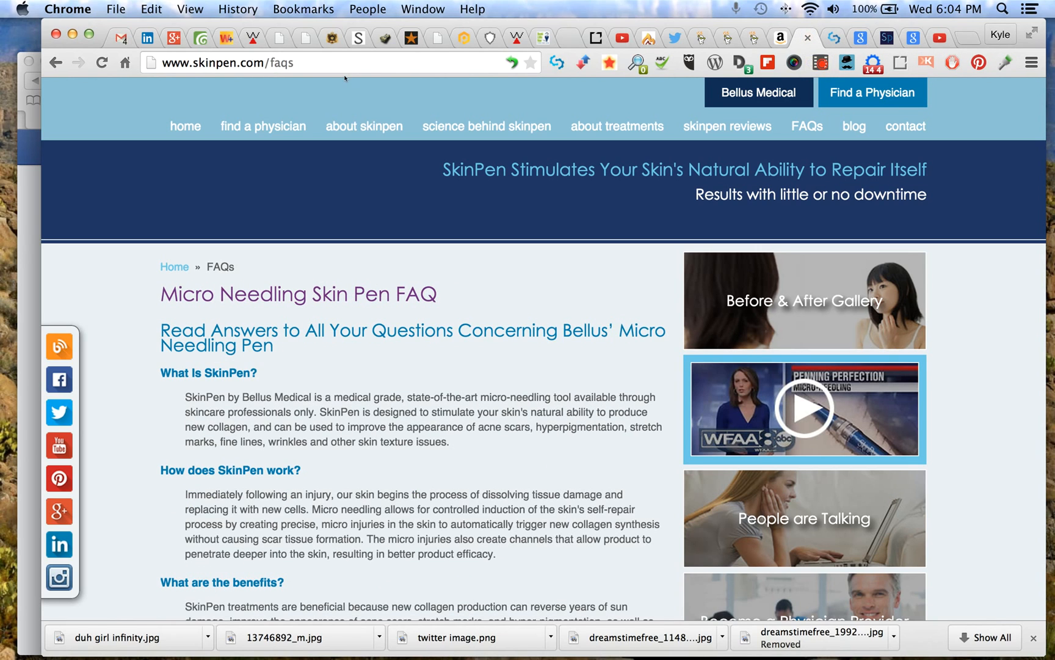
mouse_move(335, 179)
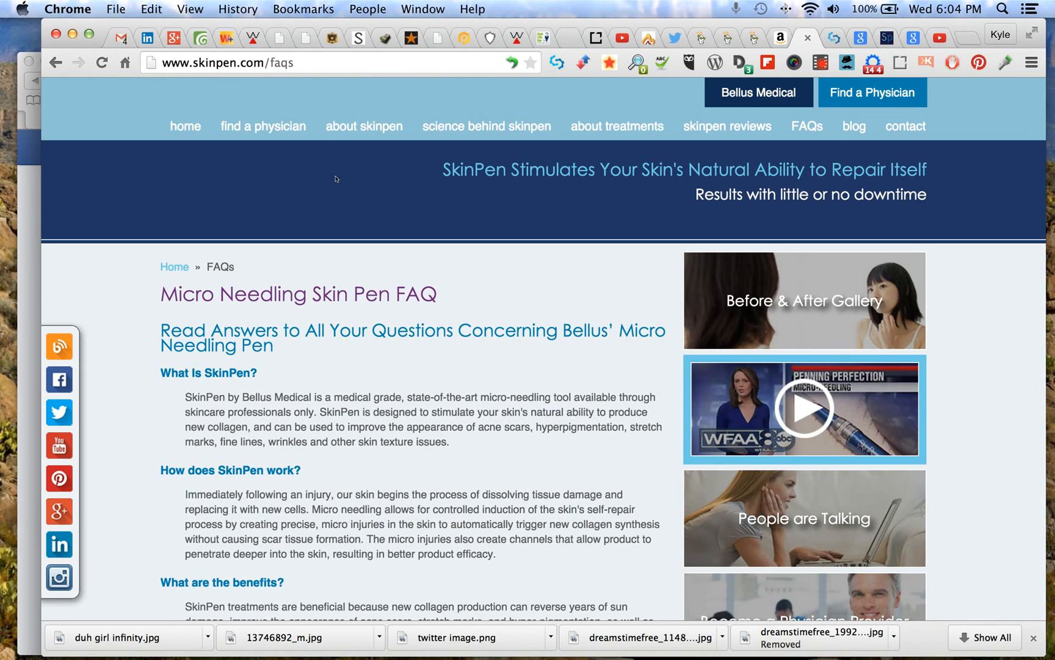
mouse_move(438, 81)
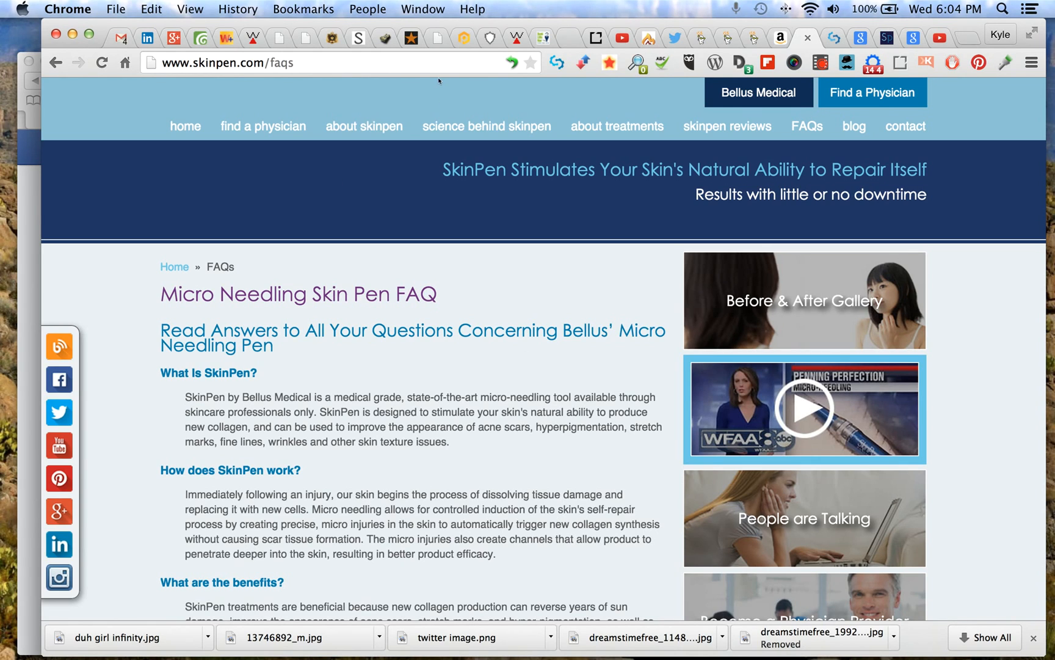
mouse_move(487, 126)
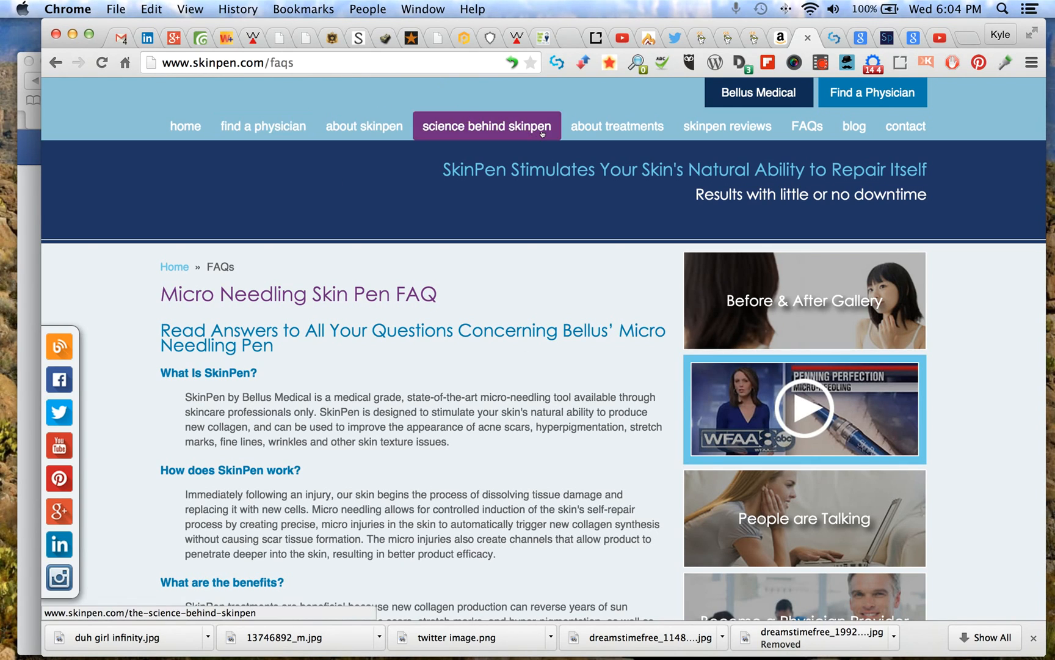
click(616, 126)
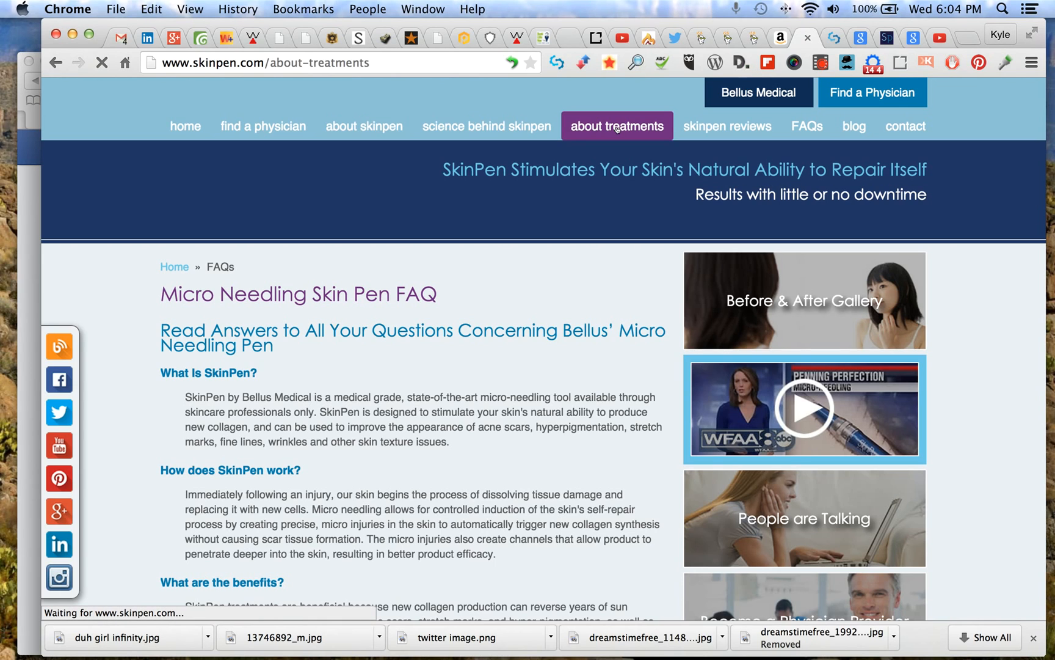
click(616, 126)
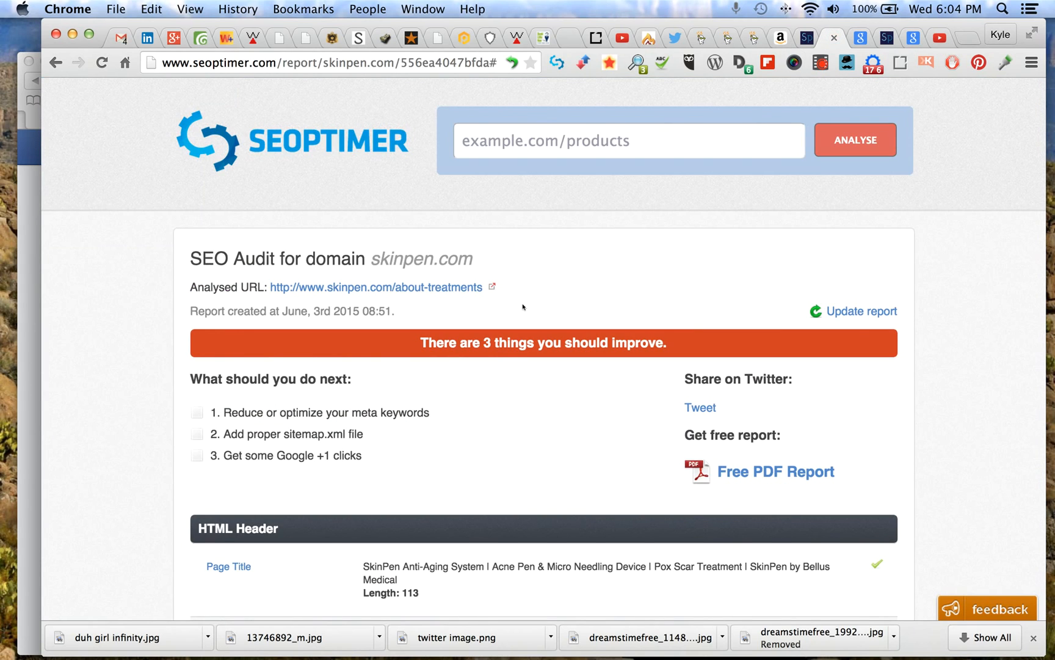
Scroll the SEOptimer report to the HTML Header checks where meta keywords are flagged
scroll(down, 3)
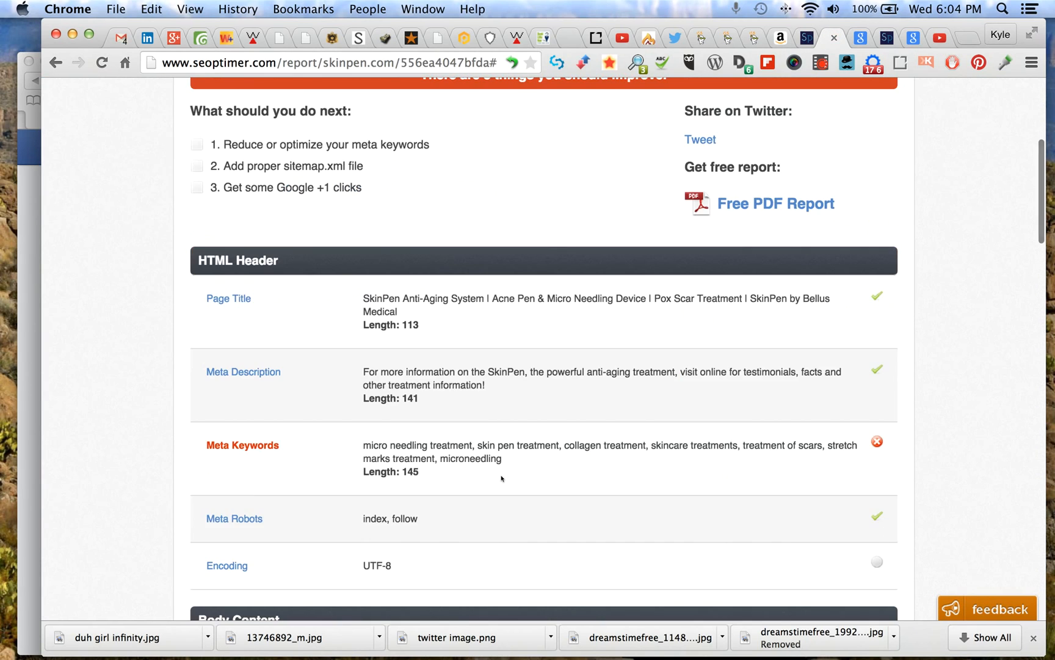
scroll(up, 3)
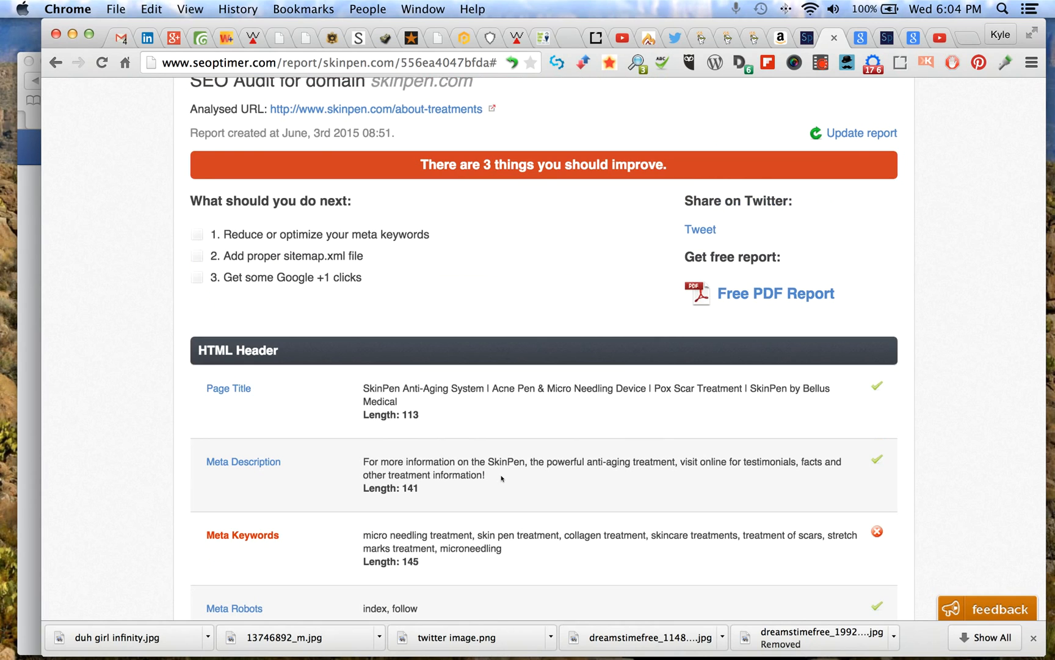
scroll(down, 3)
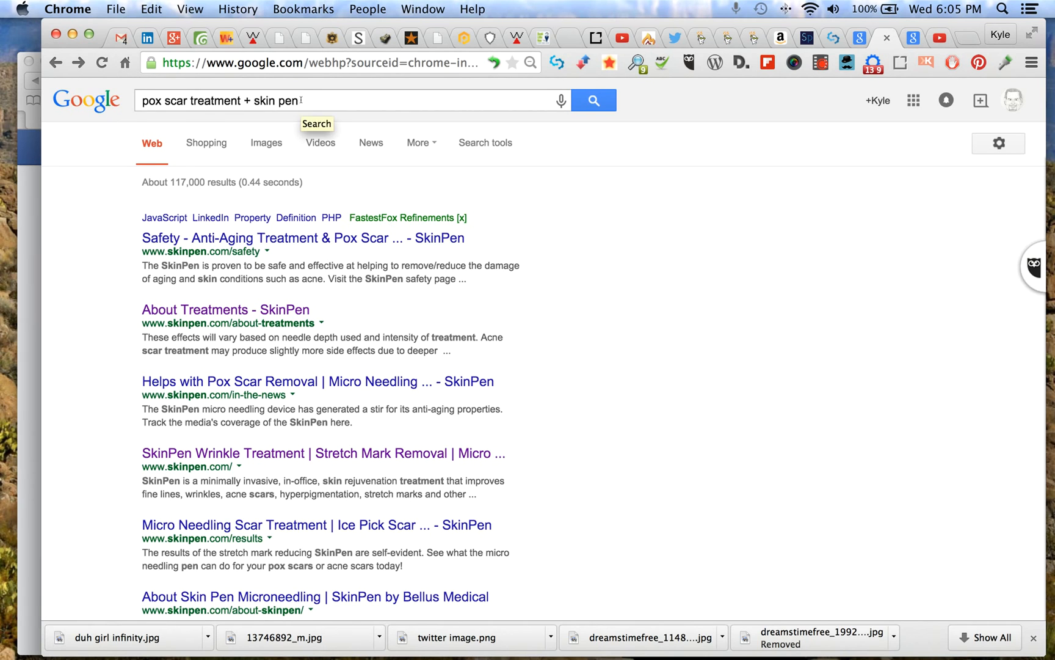
Replace 'skin pen' with 'microneedling' to search 'pox scar treatment + microneedling'
double_click(276, 100)
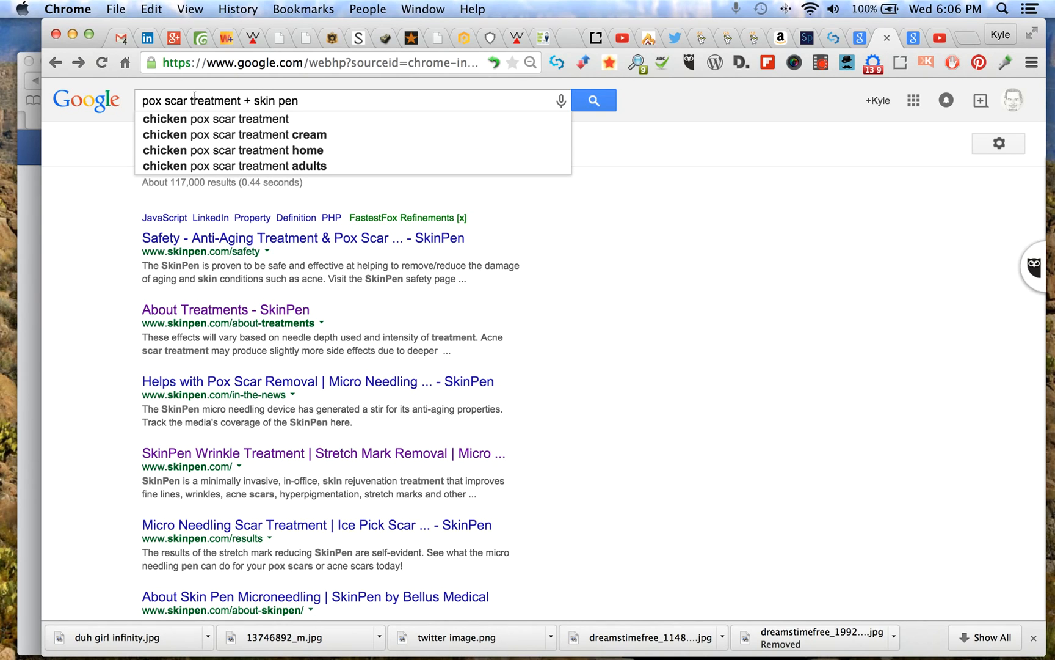
mouse_move(242, 101)
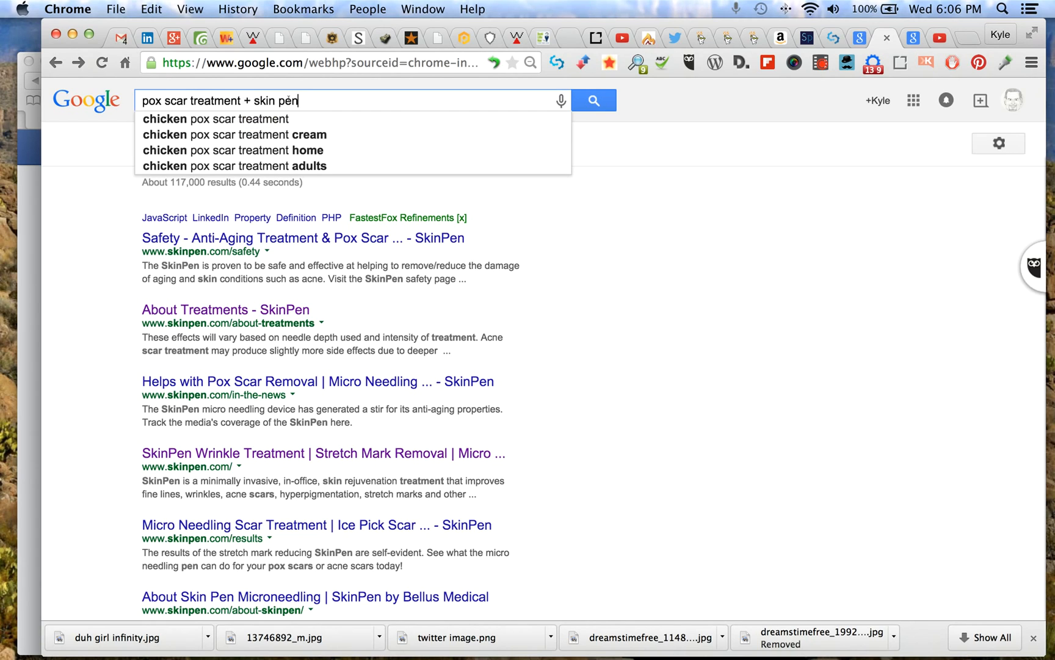
double_click(274, 100)
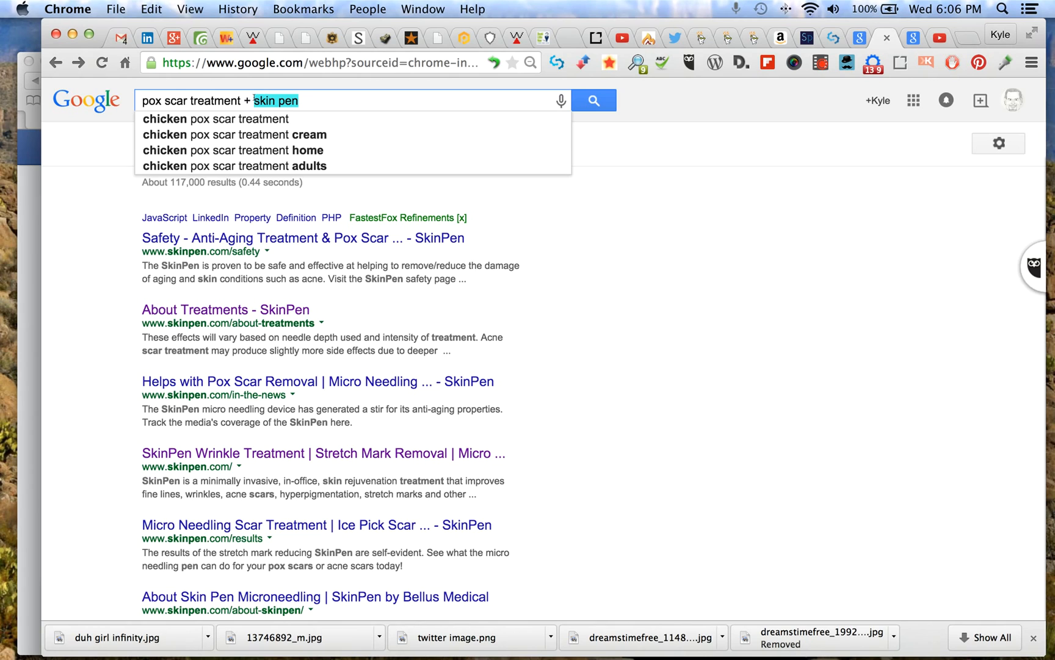
text(micr)
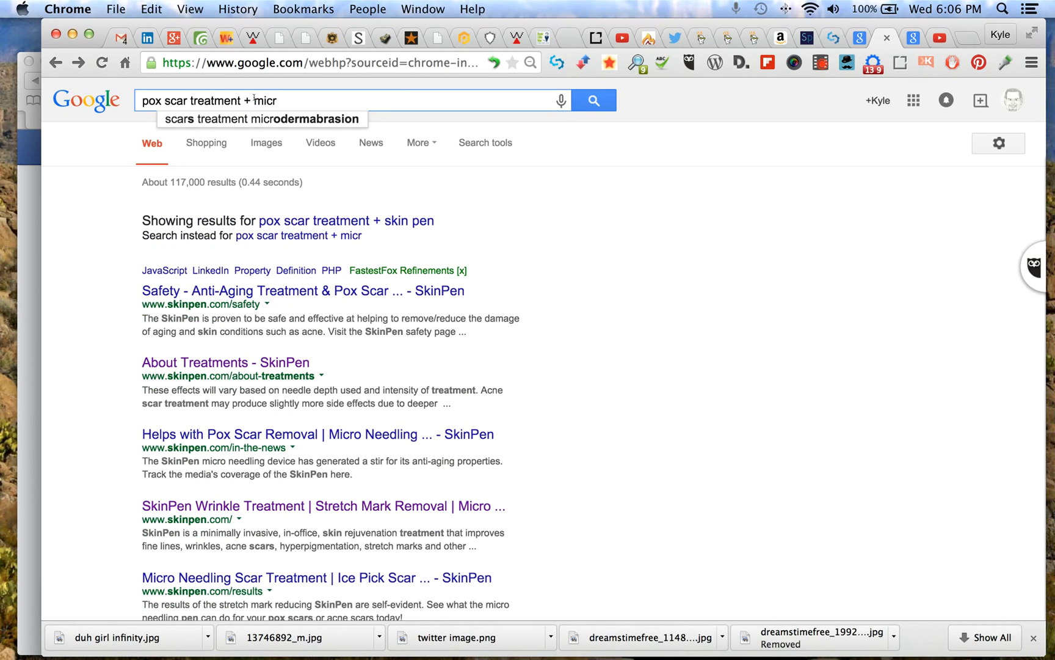
text(oneed)
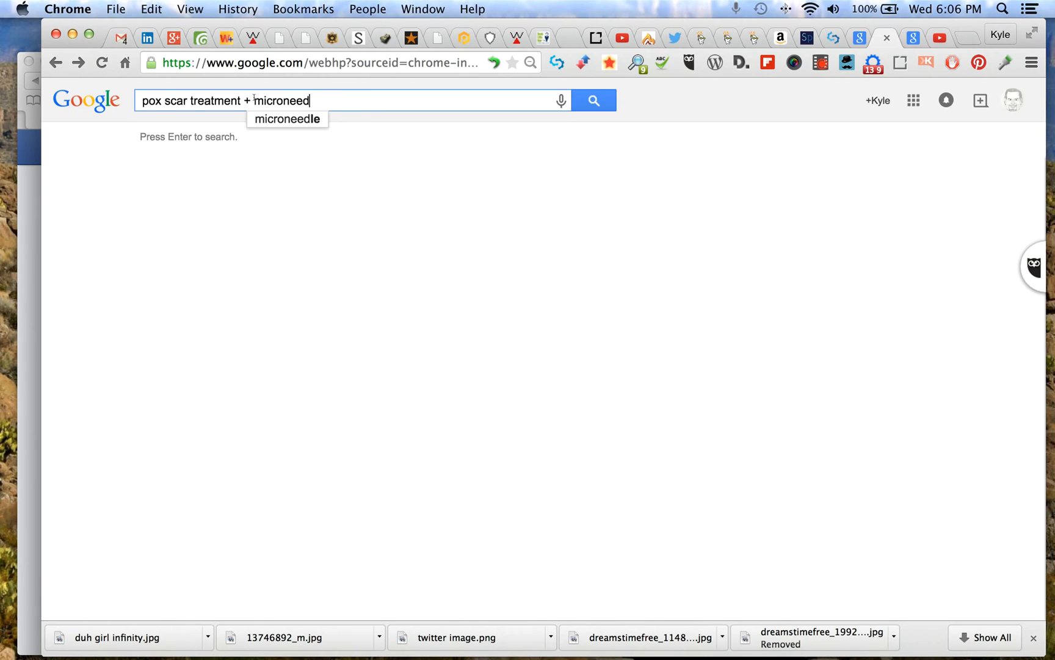
text(ling)
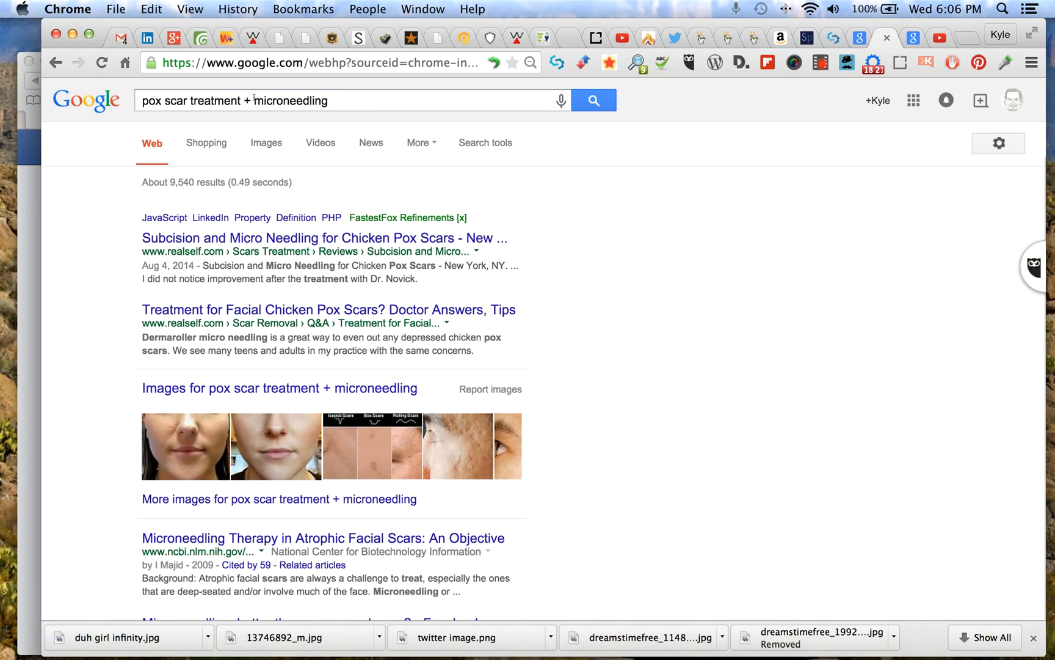
mouse_move(334, 101)
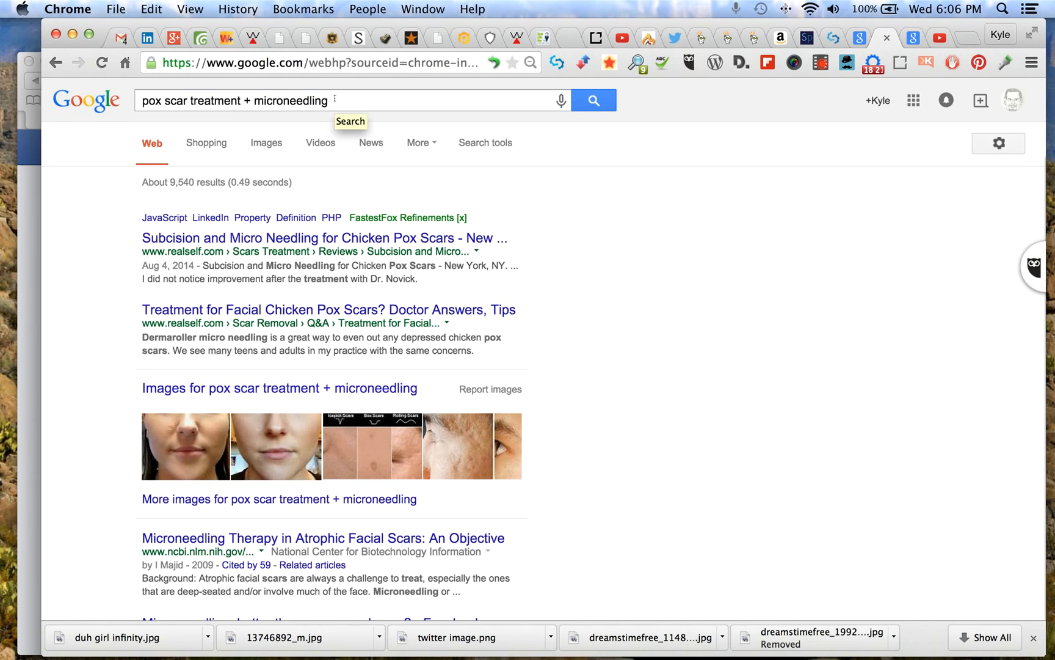
mouse_move(556, 324)
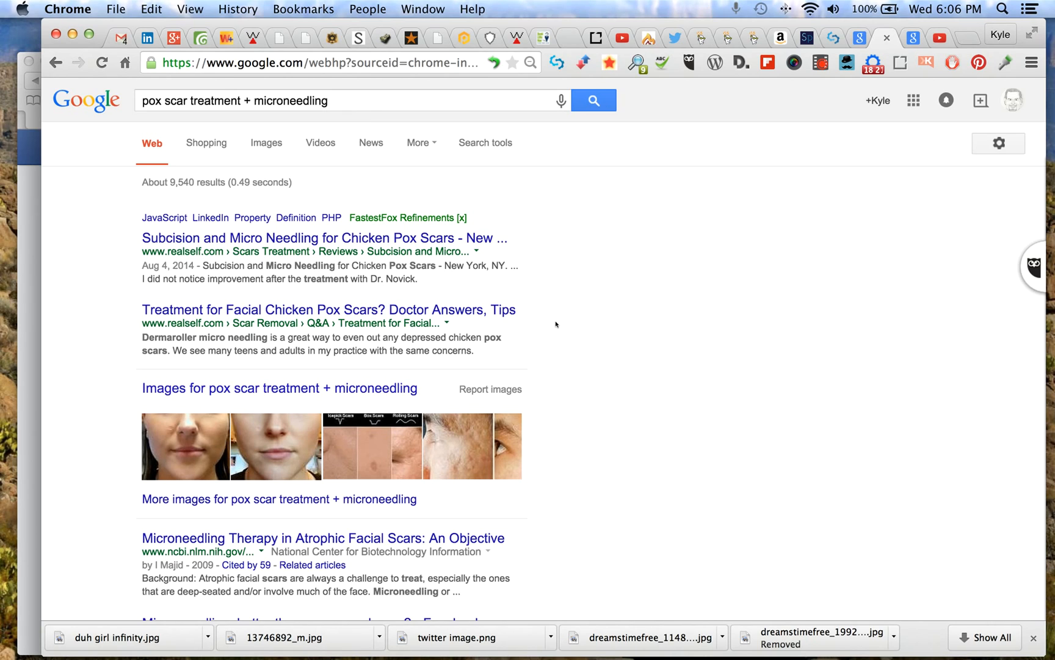
mouse_move(304, 111)
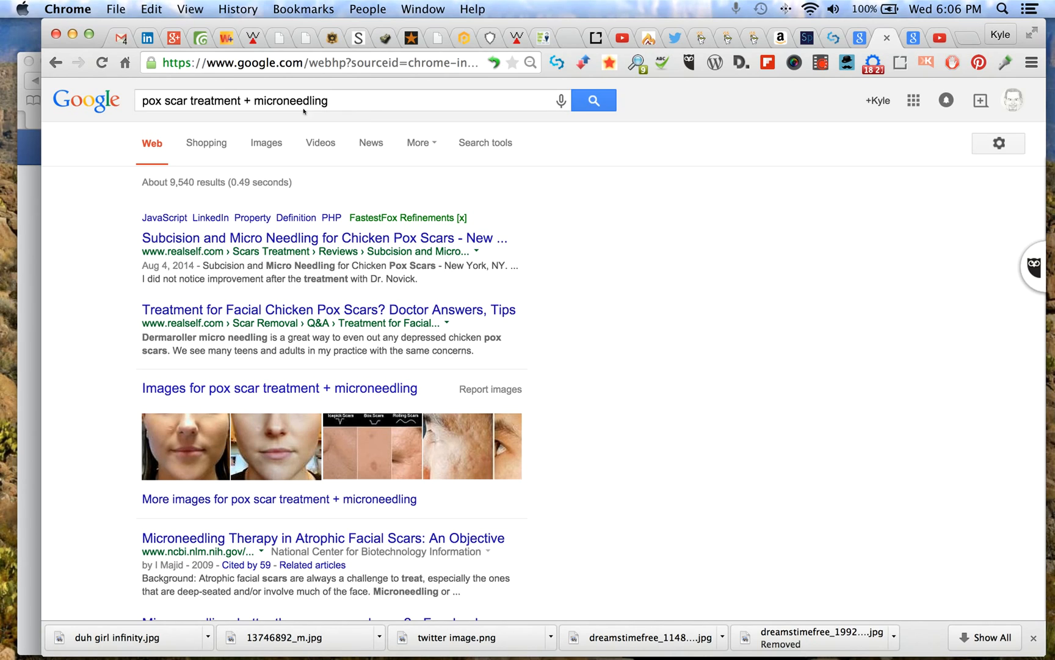
Change the query's 'microneedling' to 'microneedle'
click(303, 100)
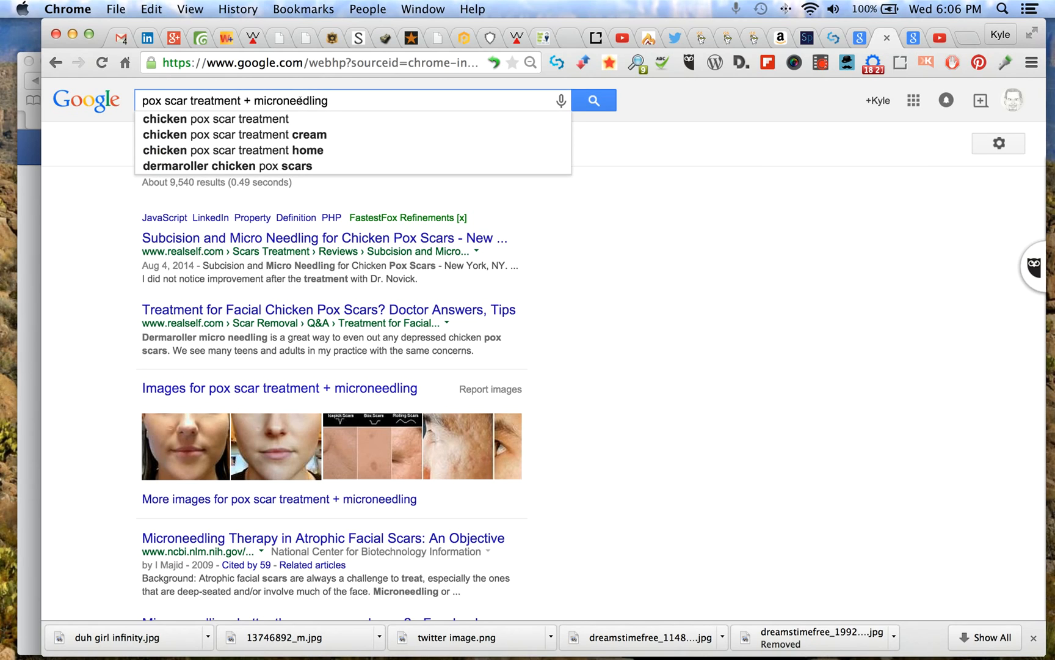
double_click(290, 100)
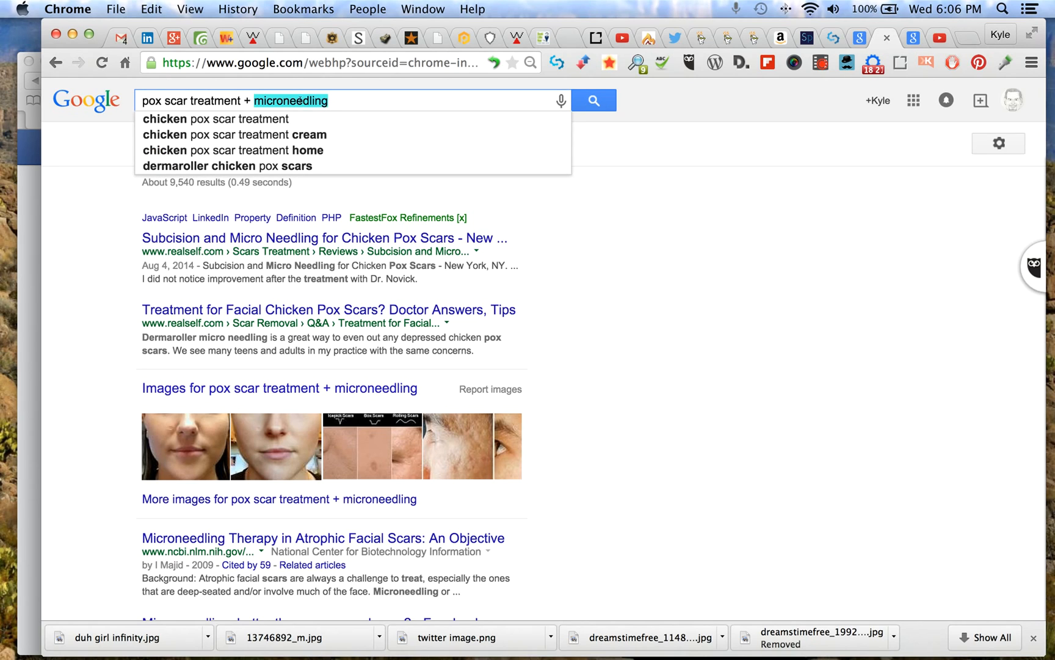
mouse_move(420, 111)
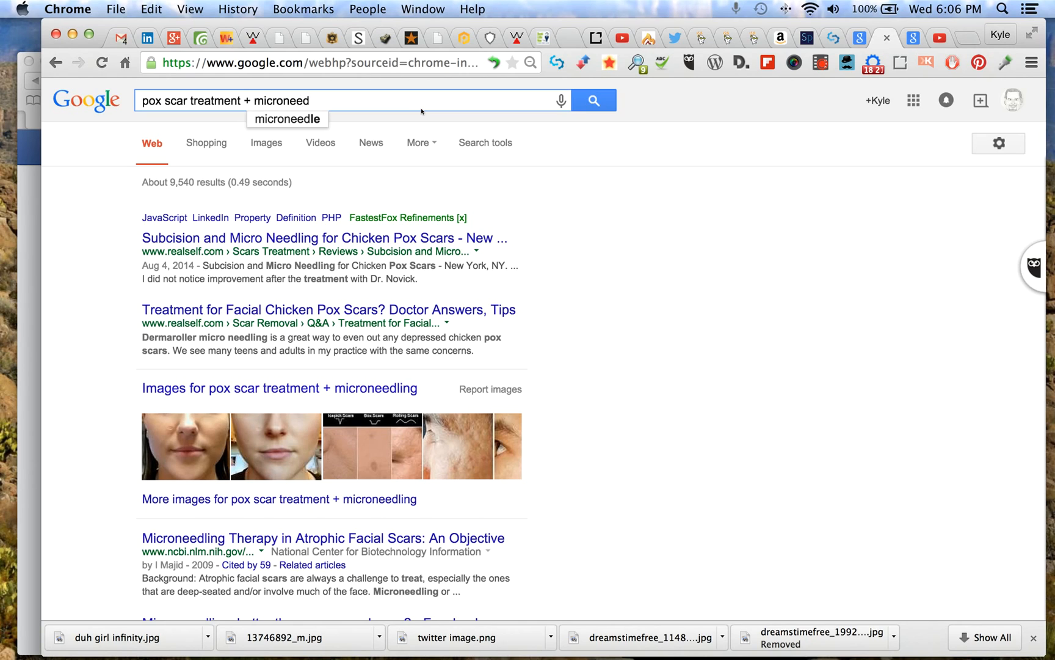
text(le)
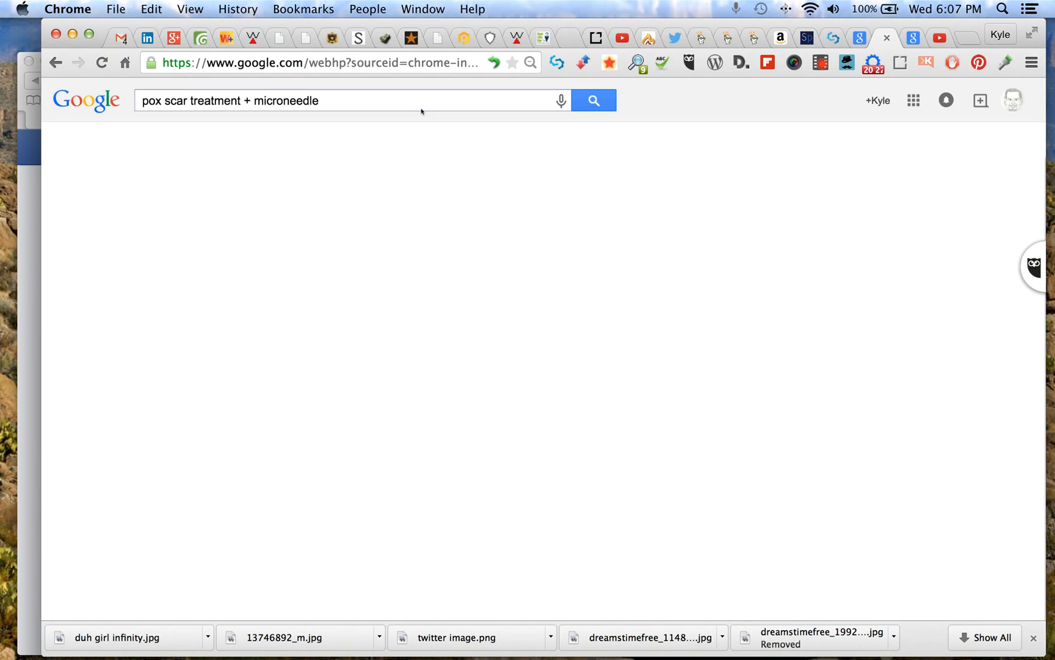
Run the 'pox scar treatment + microneedle' search and scroll down to the related searches
click(592, 100)
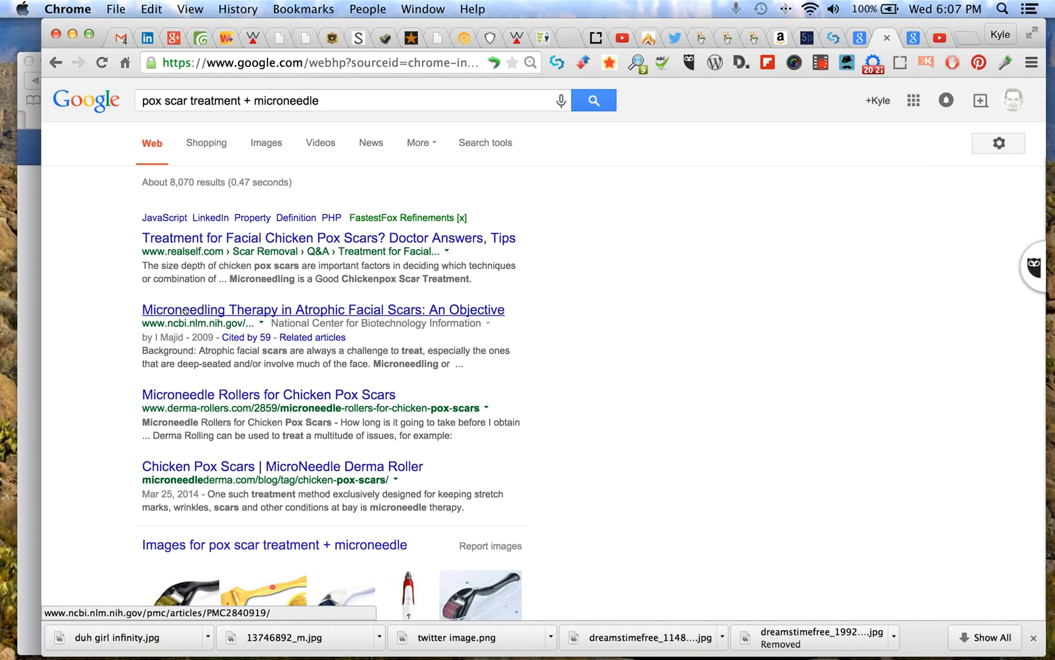
scroll(down, 3)
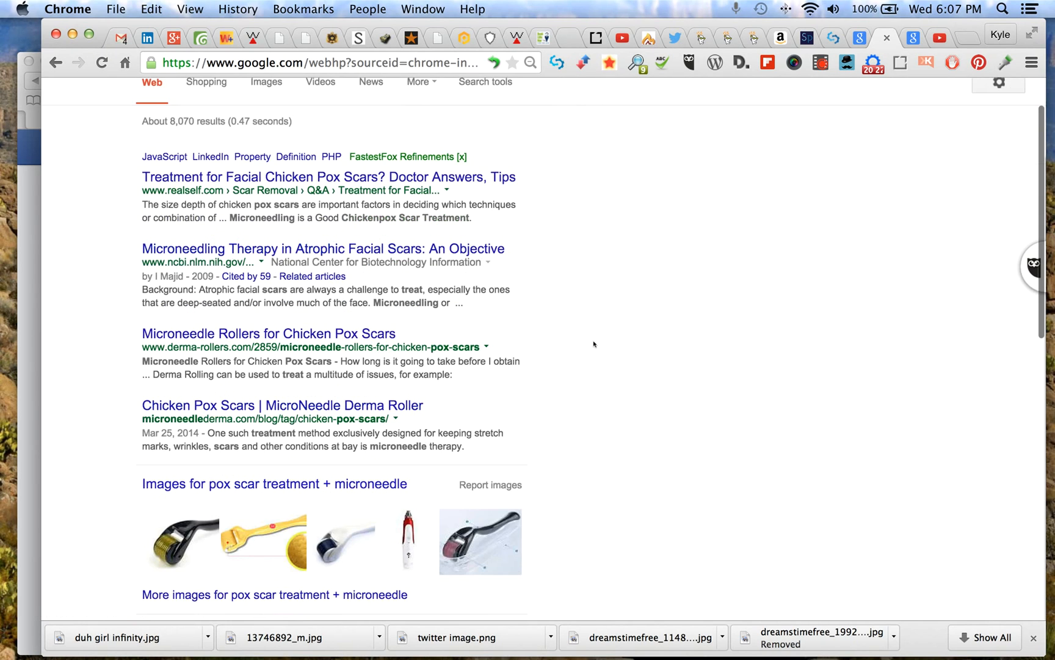
scroll(down, 3)
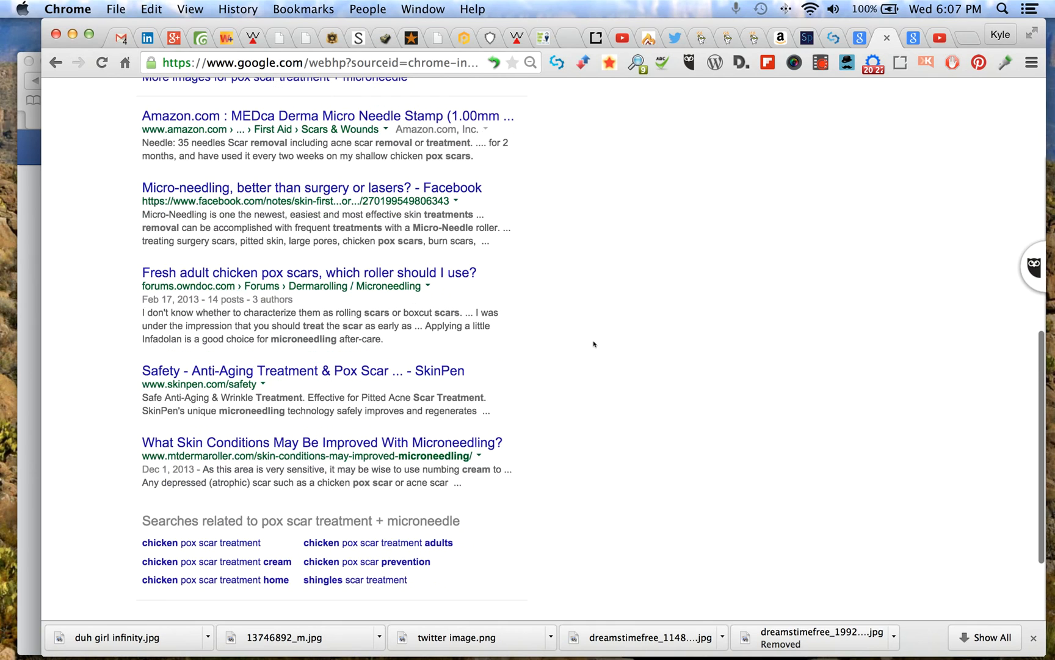
mouse_move(175, 187)
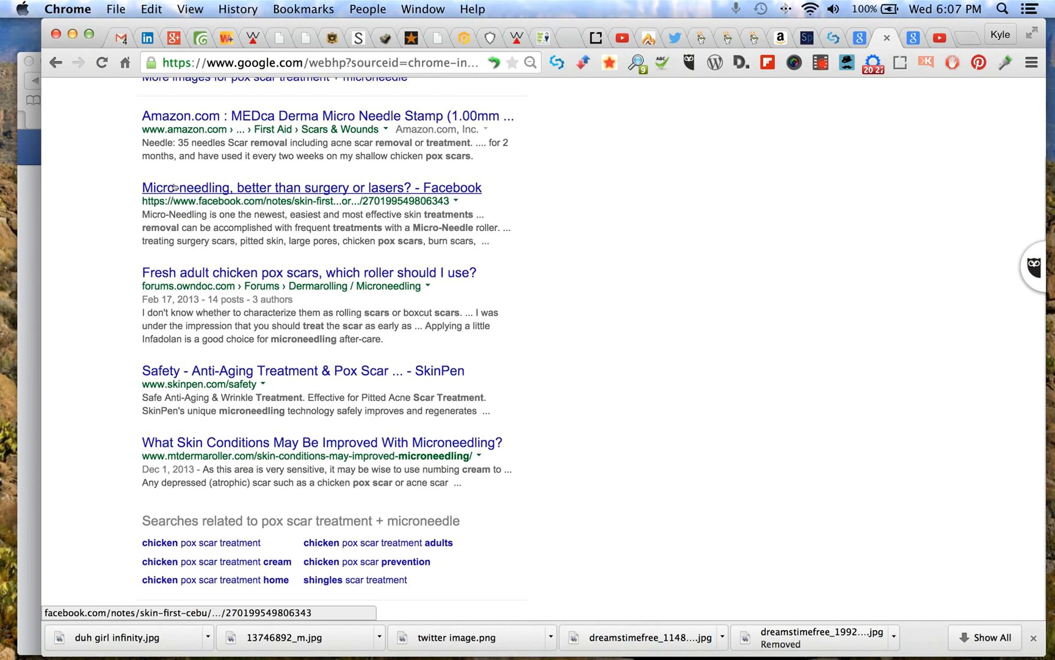
scroll(down, 3)
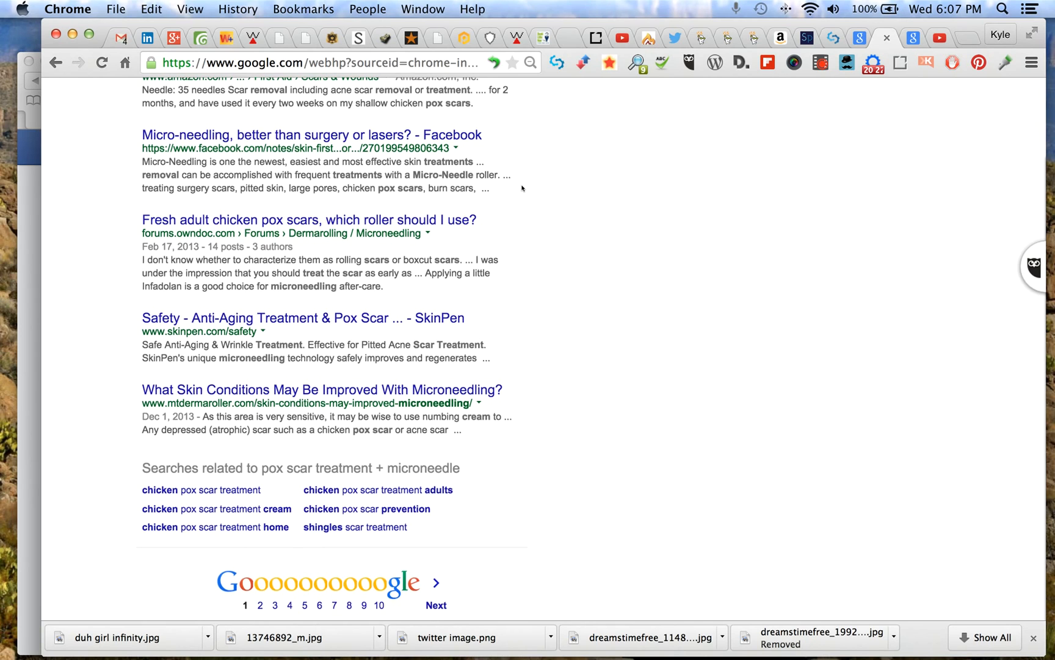
scroll(down, 3)
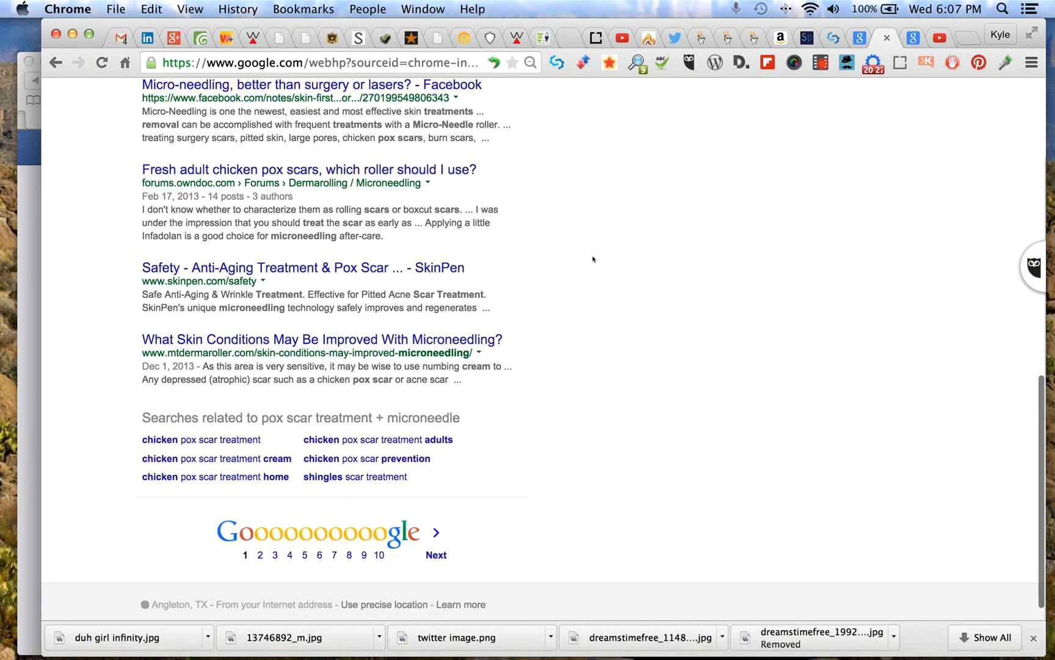
mouse_move(472, 391)
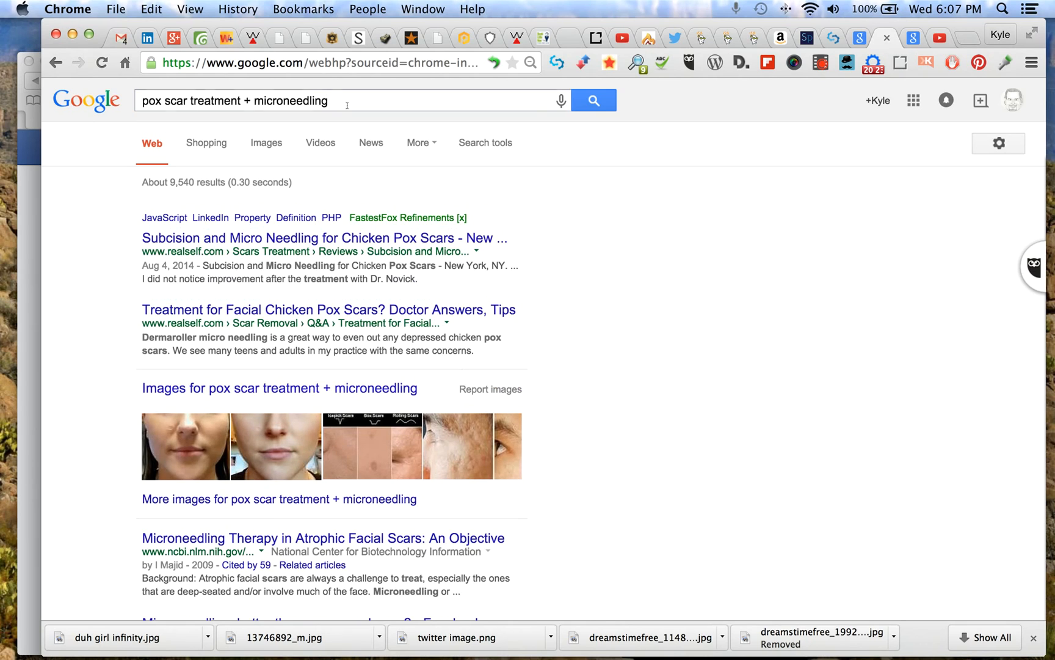
mouse_move(276, 237)
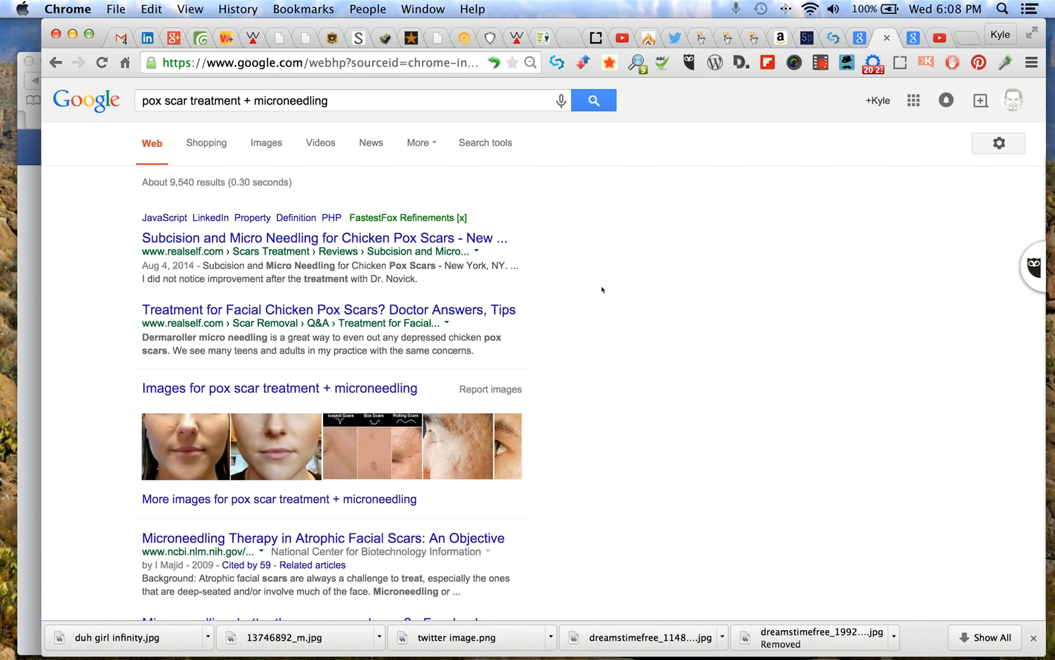
mouse_move(320, 142)
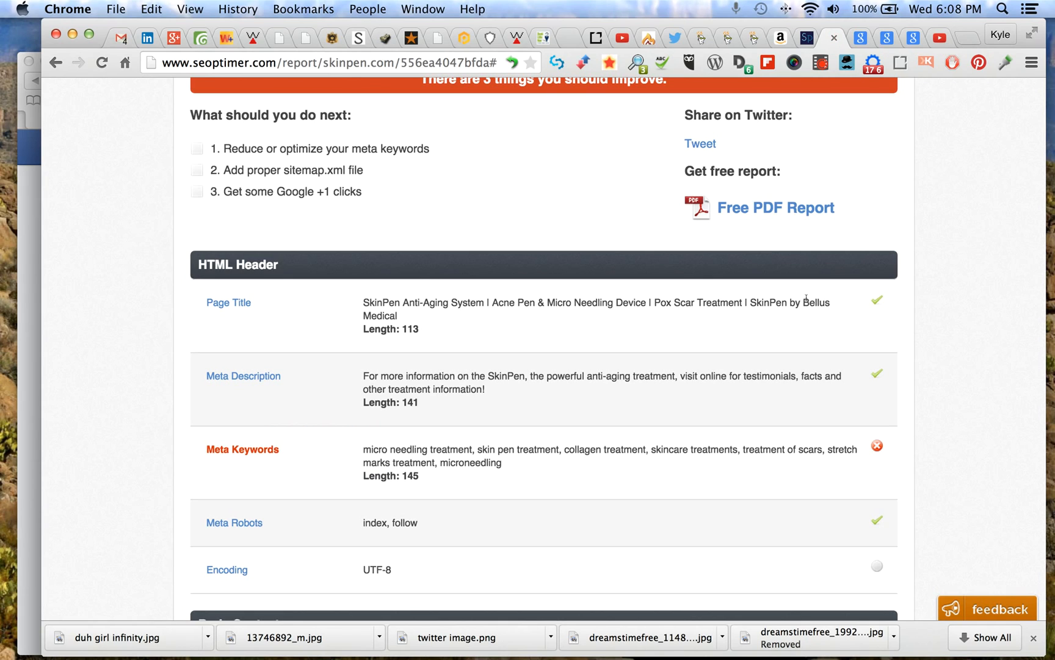
mouse_move(807, 301)
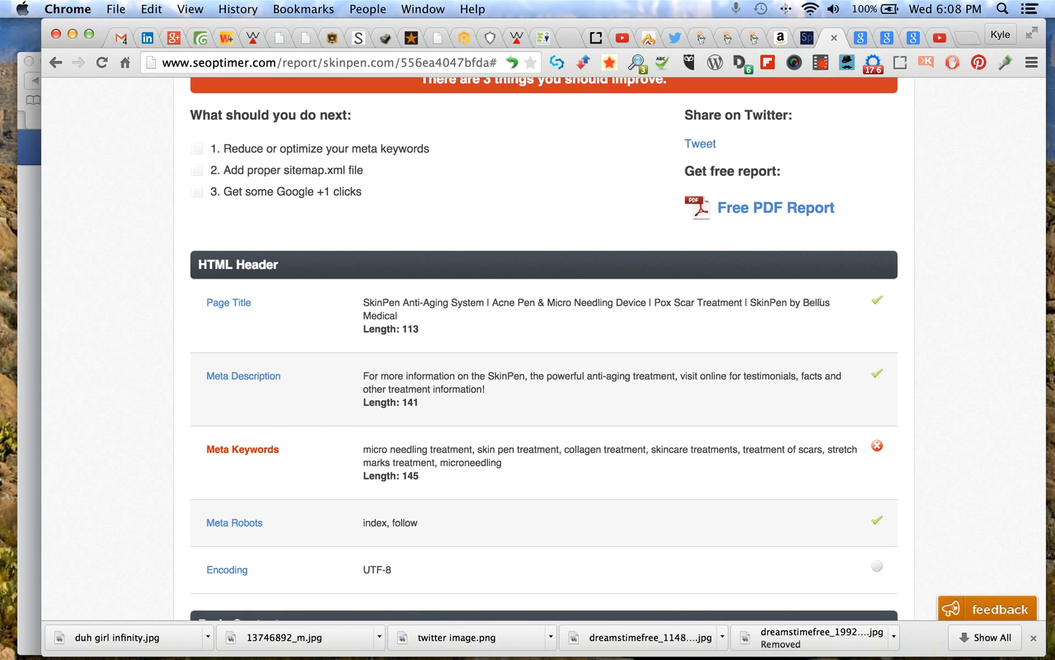
mouse_move(786, 321)
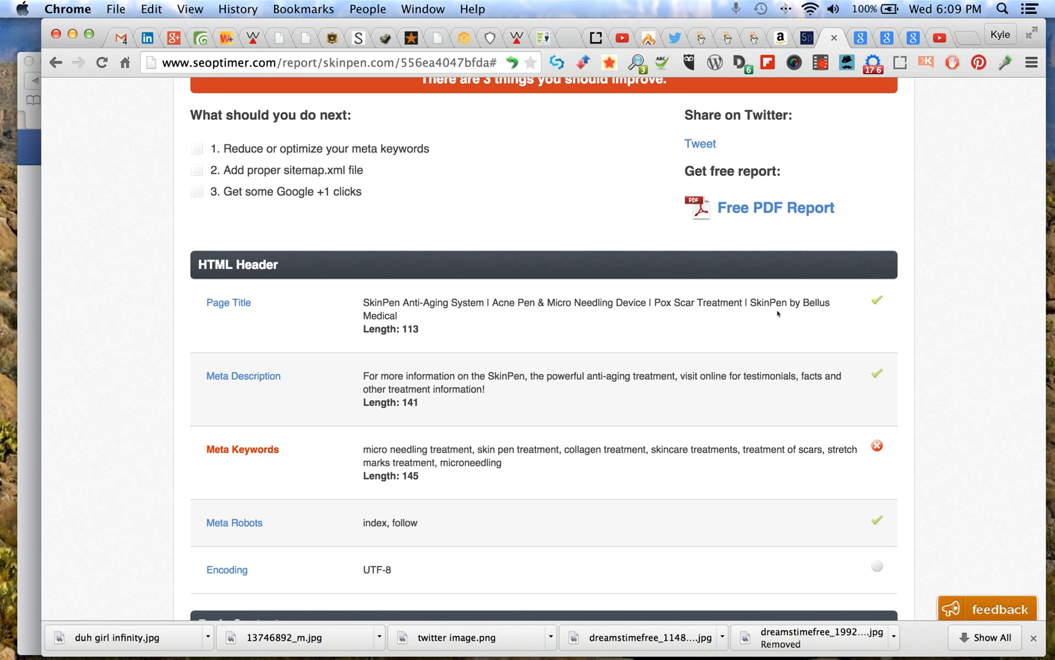
mouse_move(727, 320)
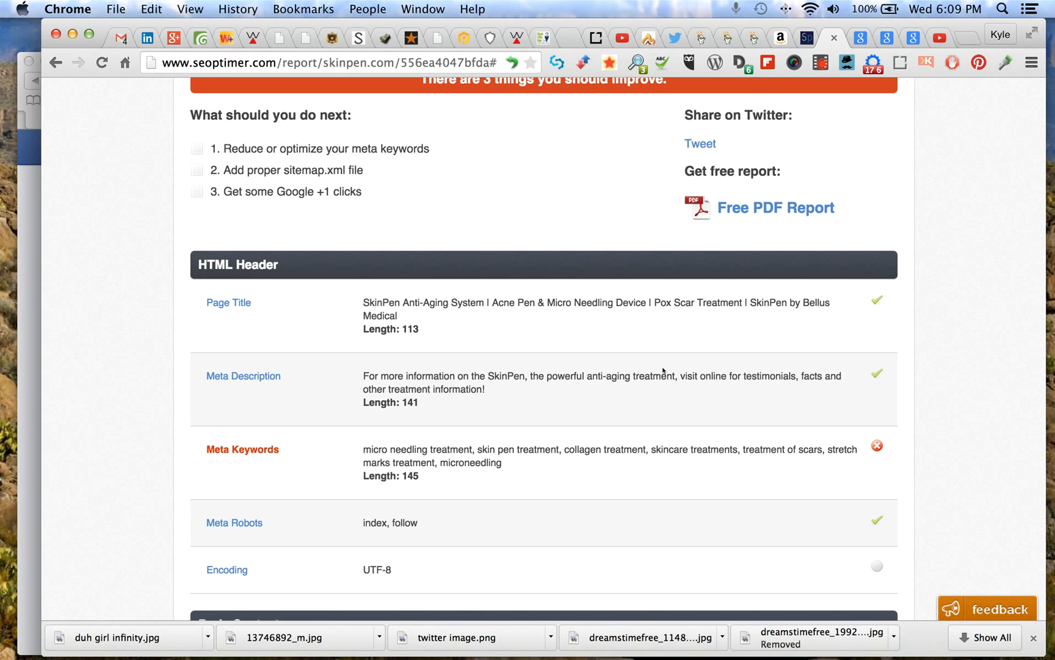
mouse_move(663, 370)
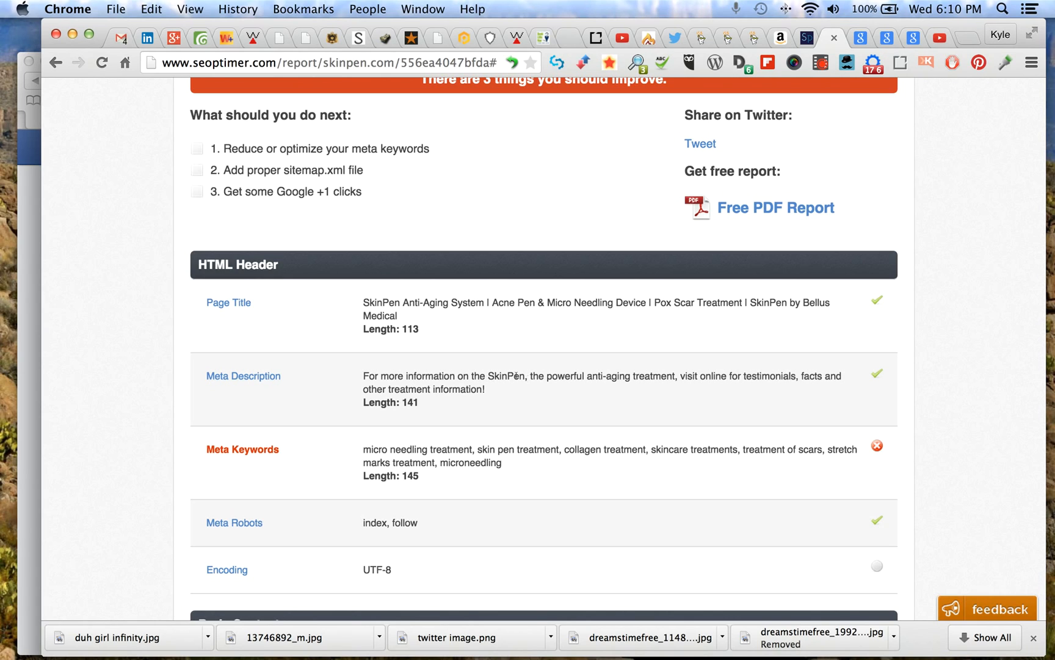
mouse_move(471, 364)
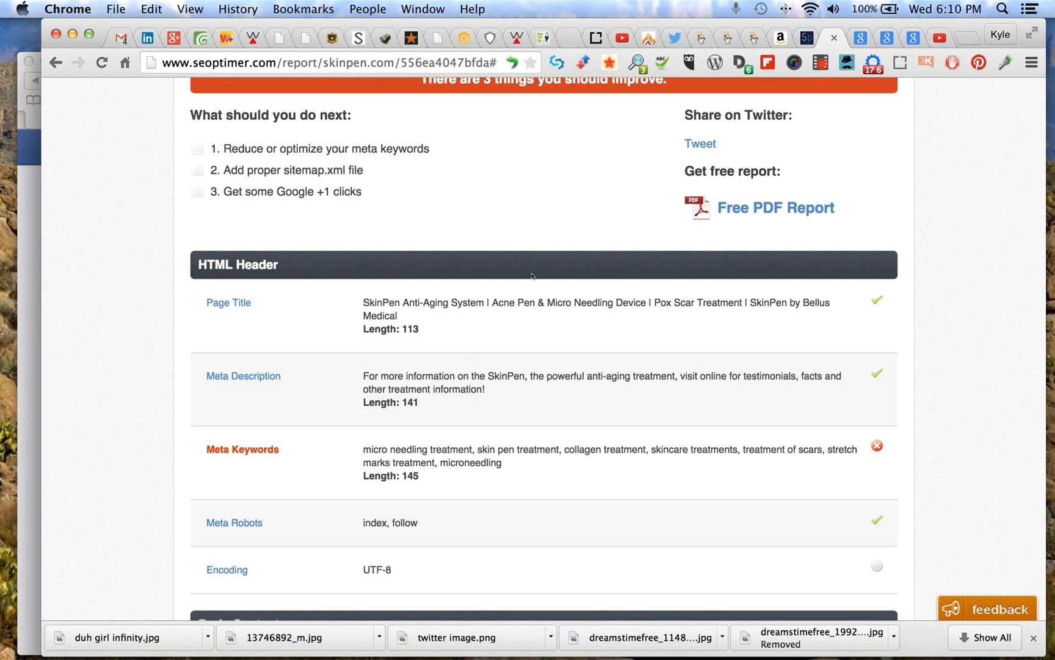
mouse_move(537, 385)
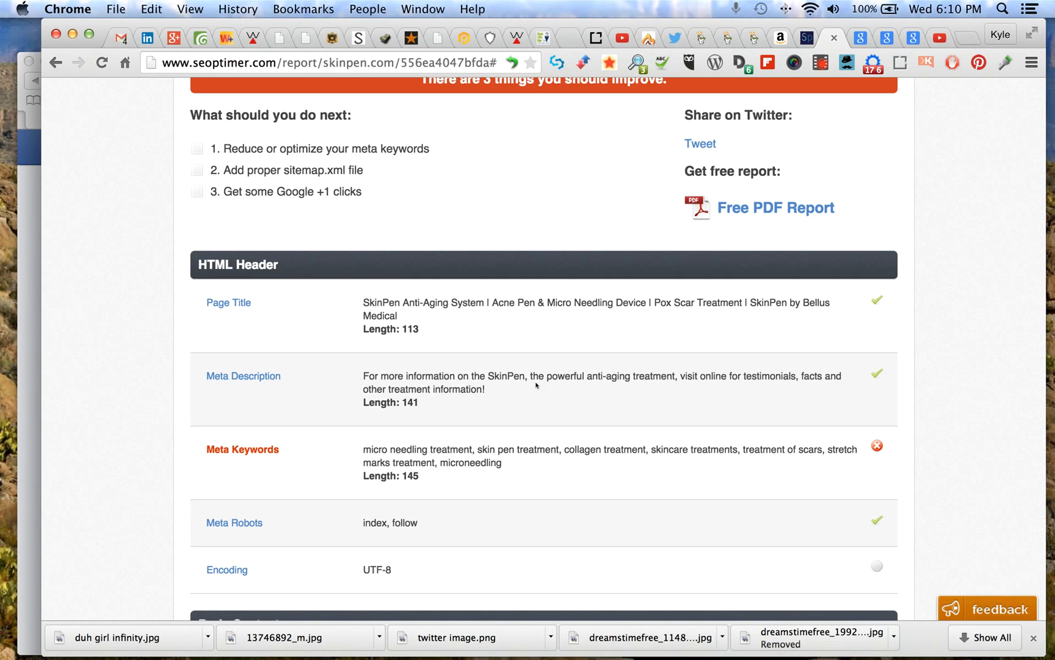
mouse_move(535, 386)
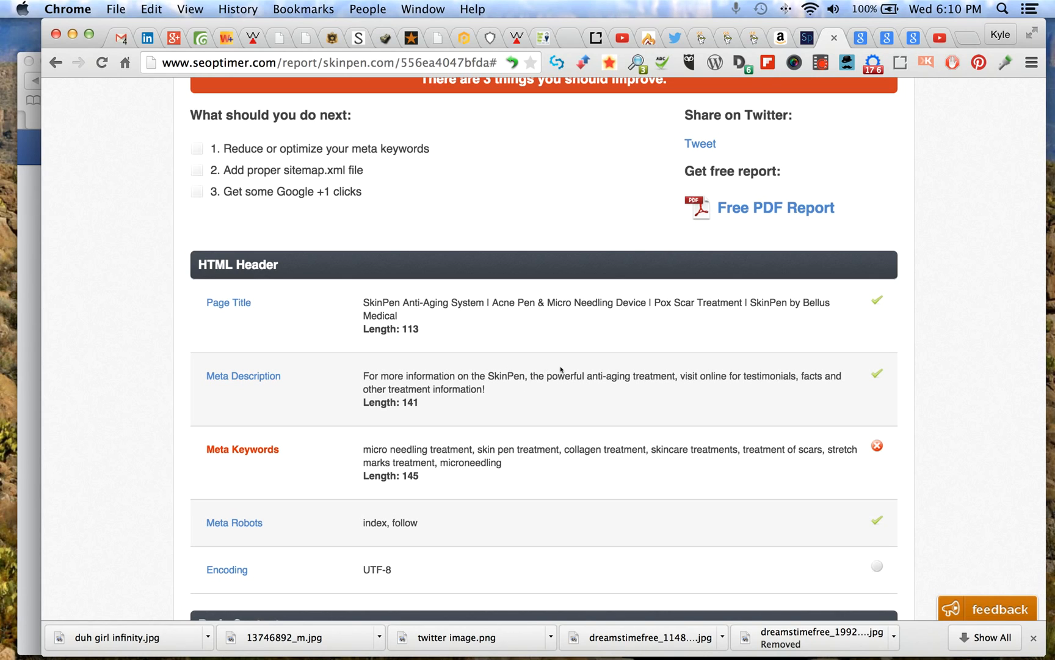
mouse_move(526, 413)
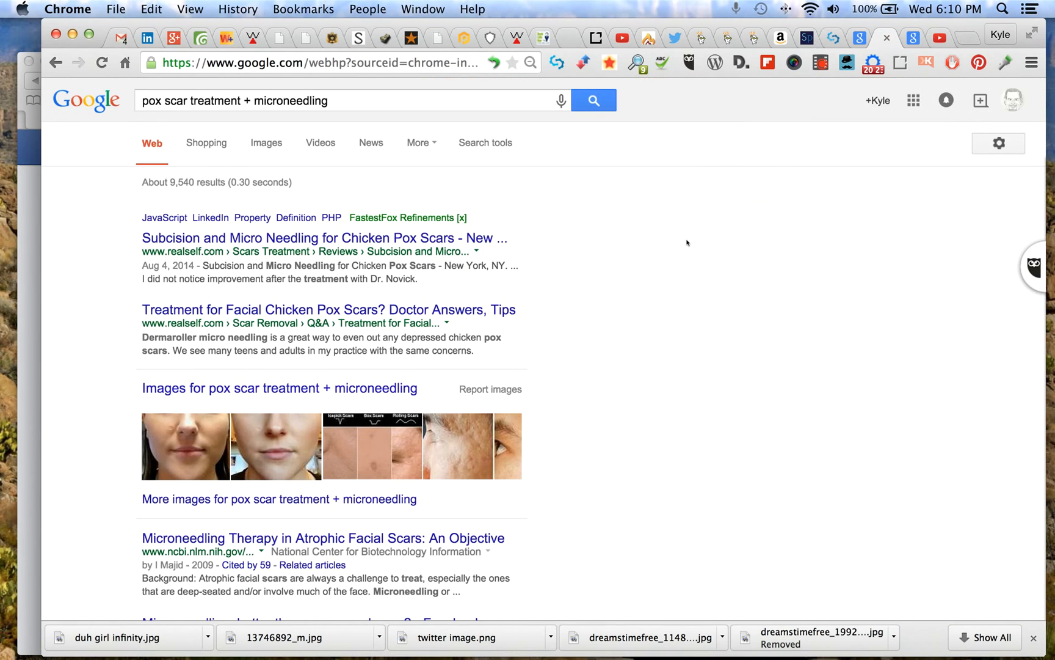
mouse_move(329, 348)
text(skin pen)
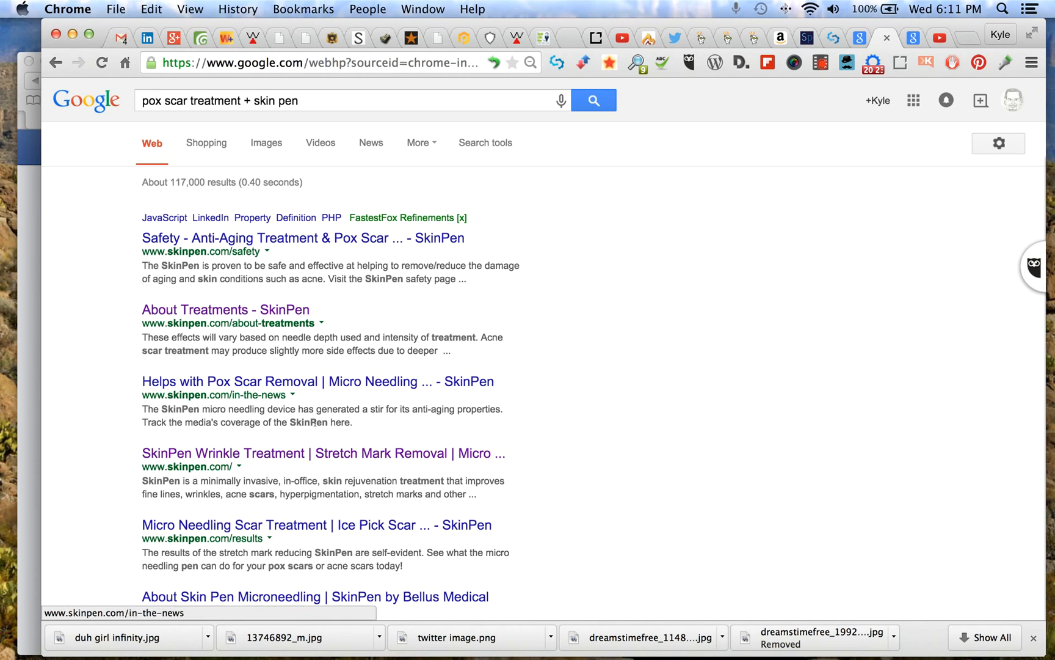
Scroll through the 'pox scar treatment + skin pen' results and back up
scroll(down, 3)
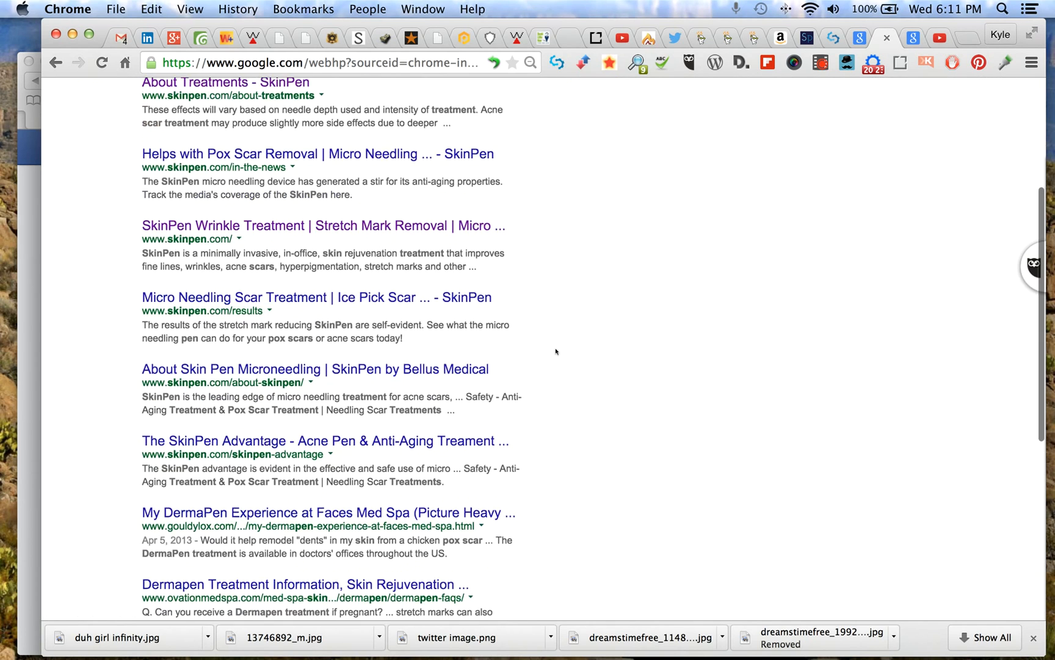
scroll(down, 3)
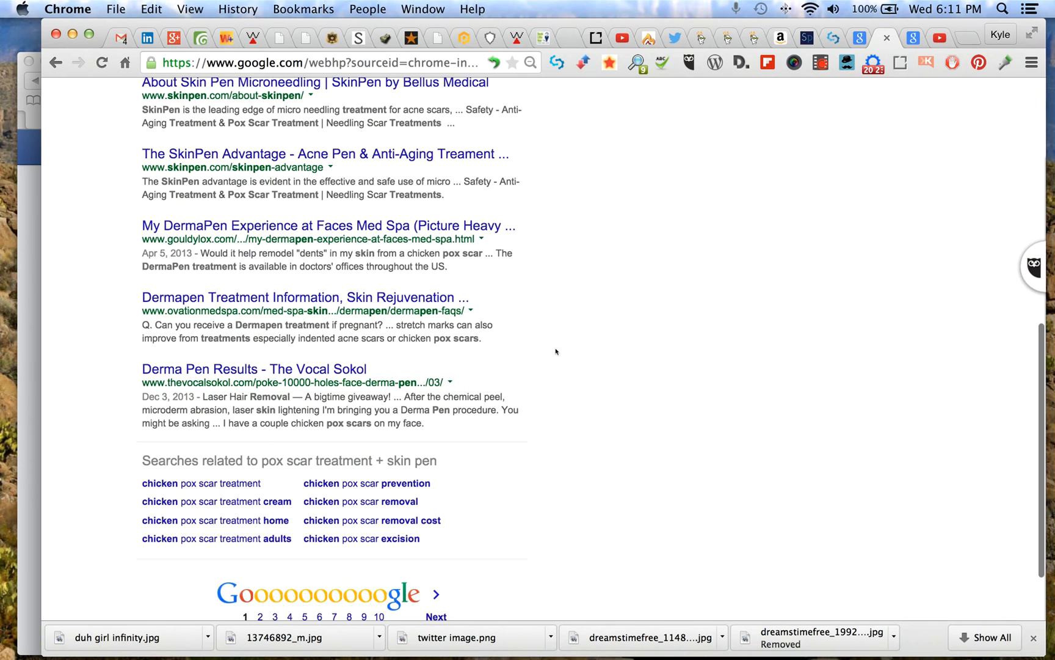
scroll(up, 3)
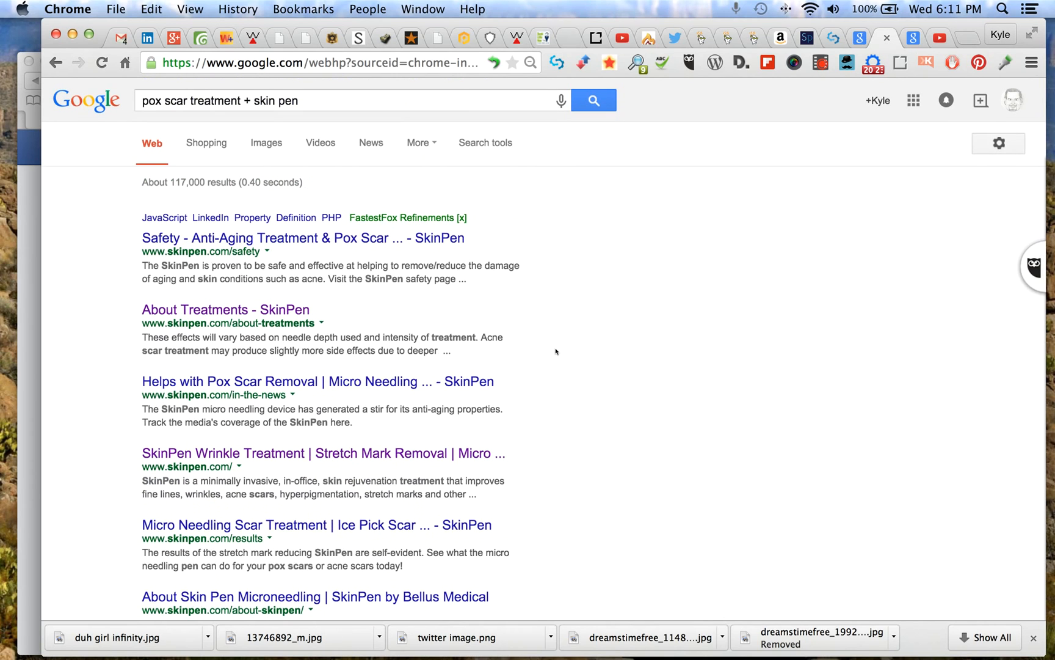
scroll(down, 3)
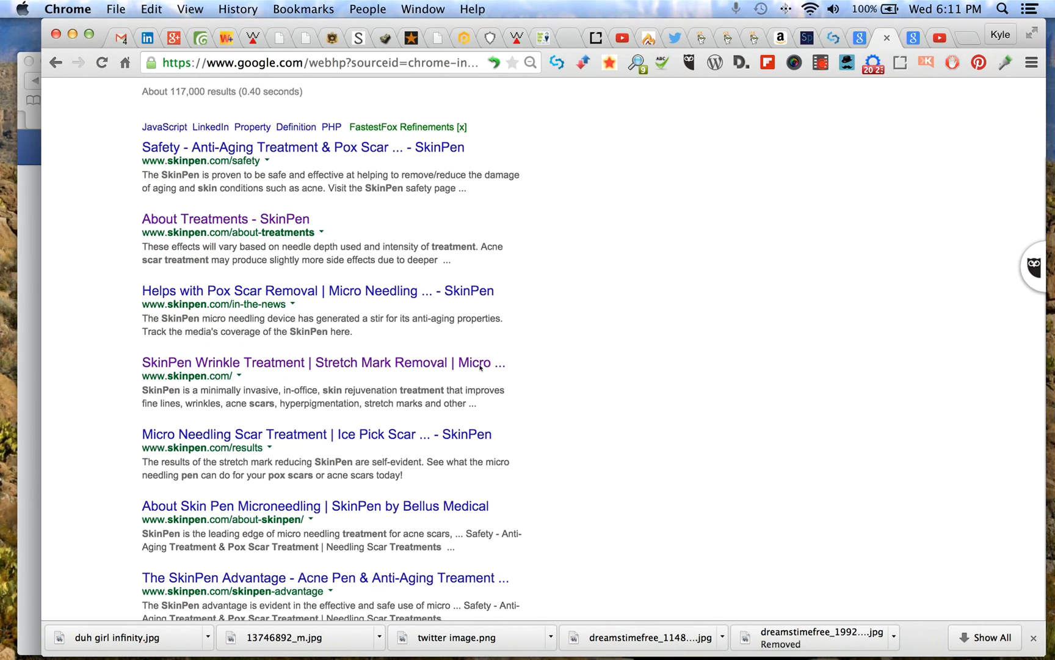
mouse_move(453, 400)
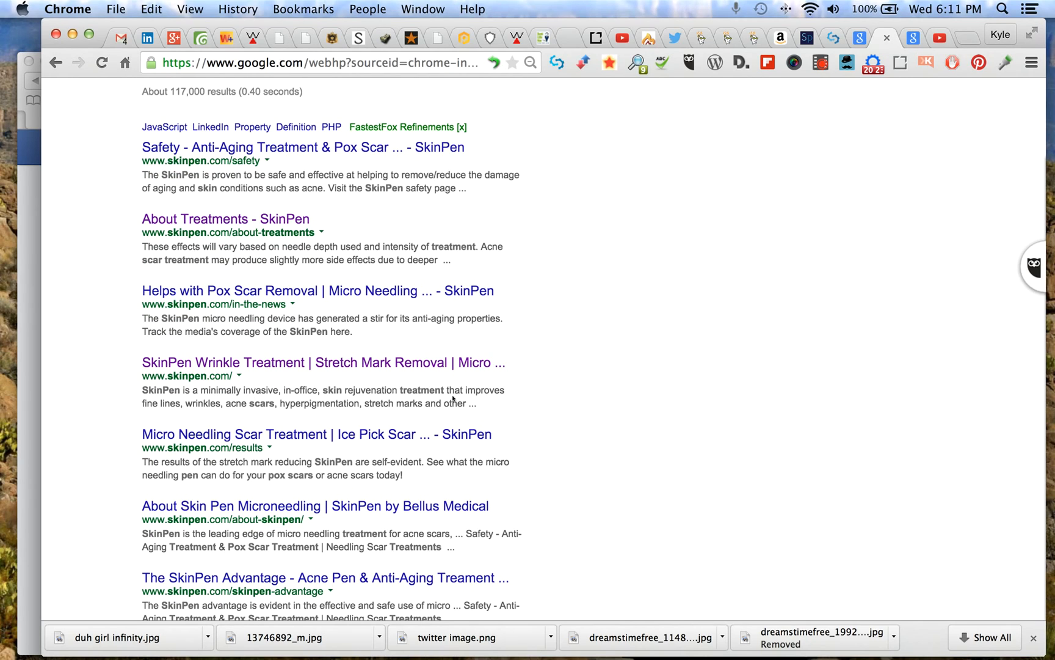
mouse_move(249, 425)
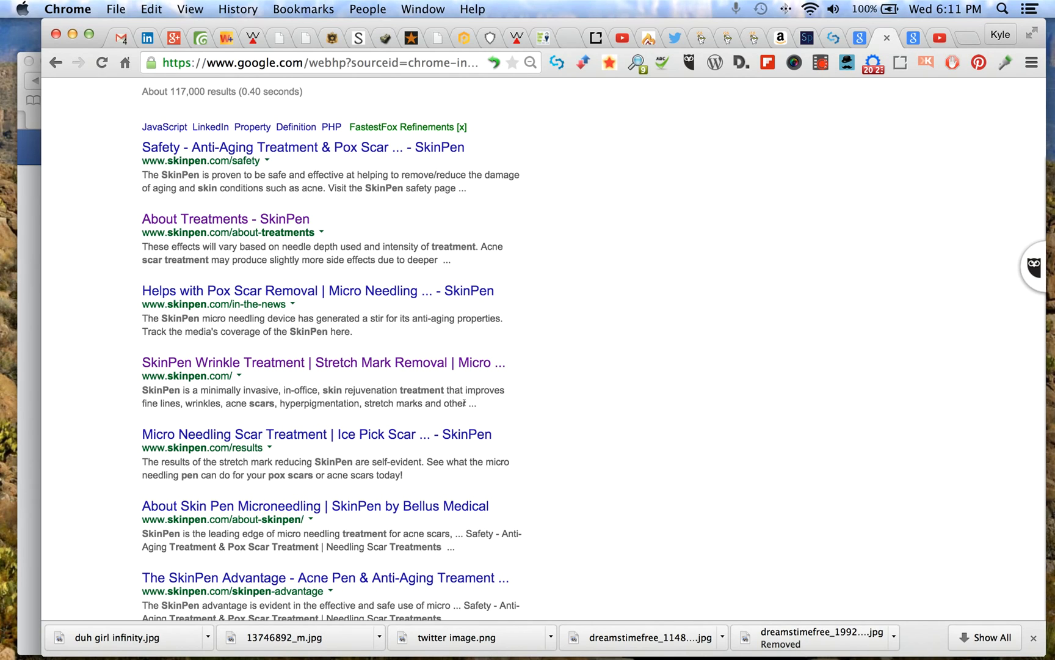
mouse_move(477, 400)
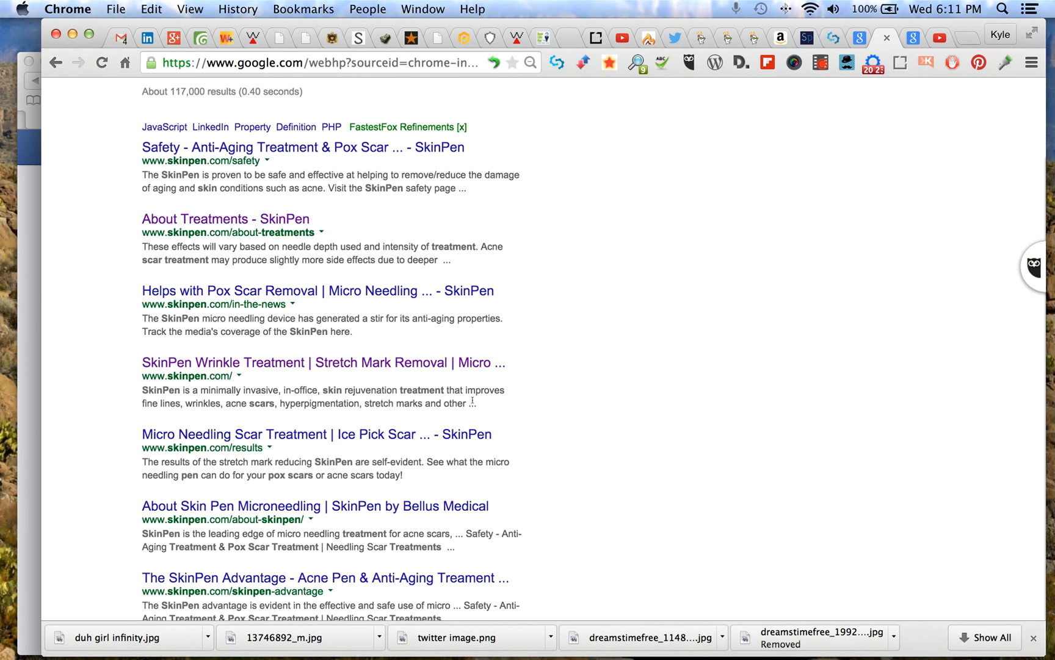
mouse_move(472, 403)
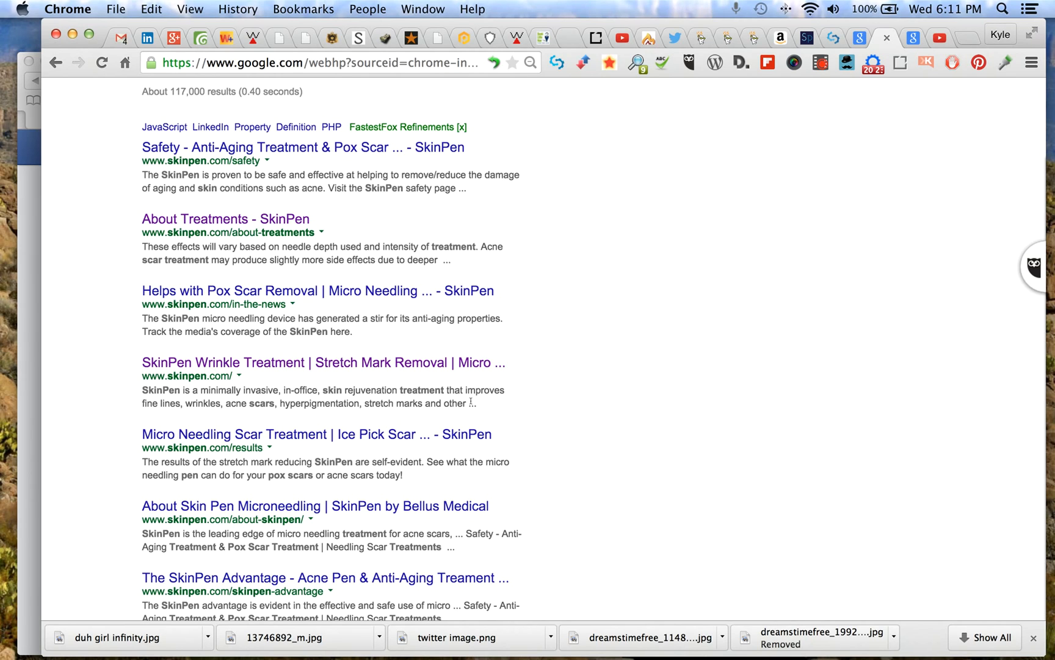
mouse_move(463, 267)
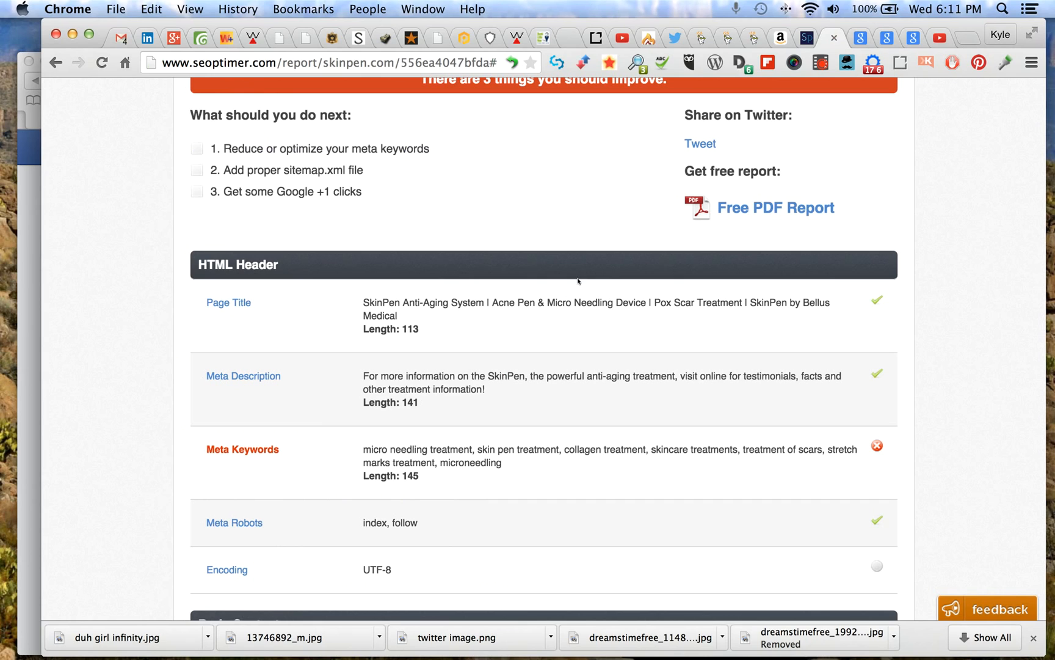
mouse_move(598, 315)
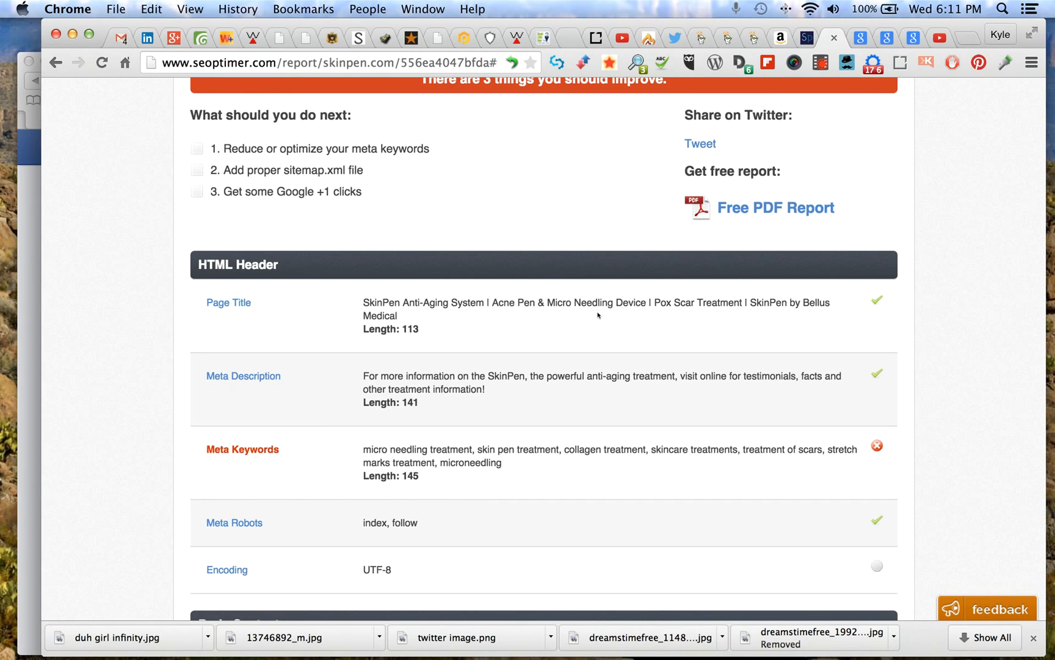
mouse_move(603, 319)
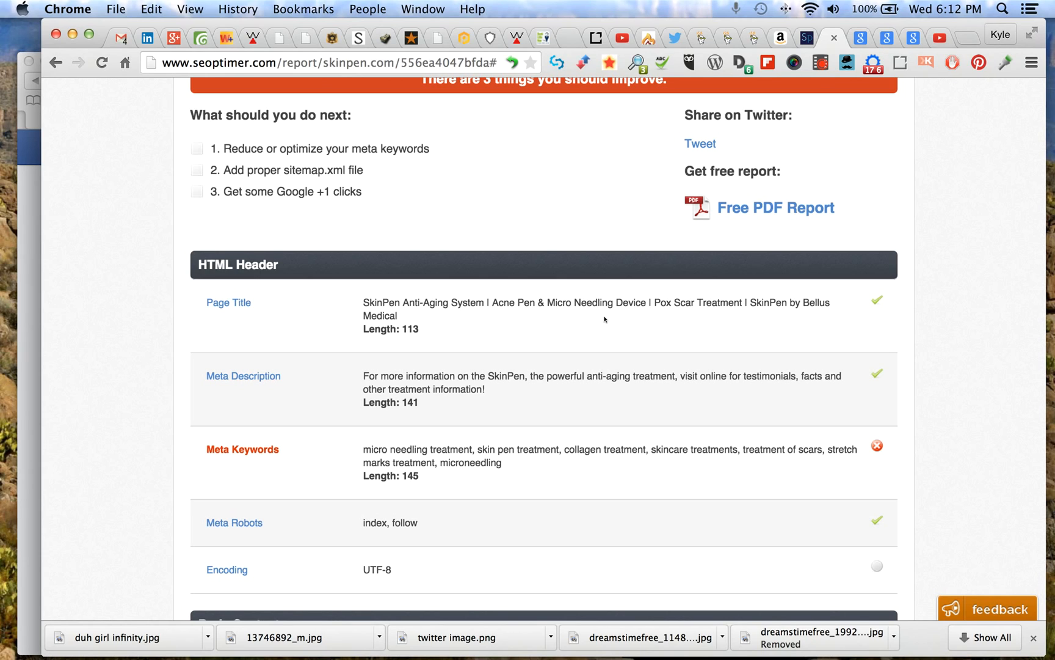
mouse_move(633, 411)
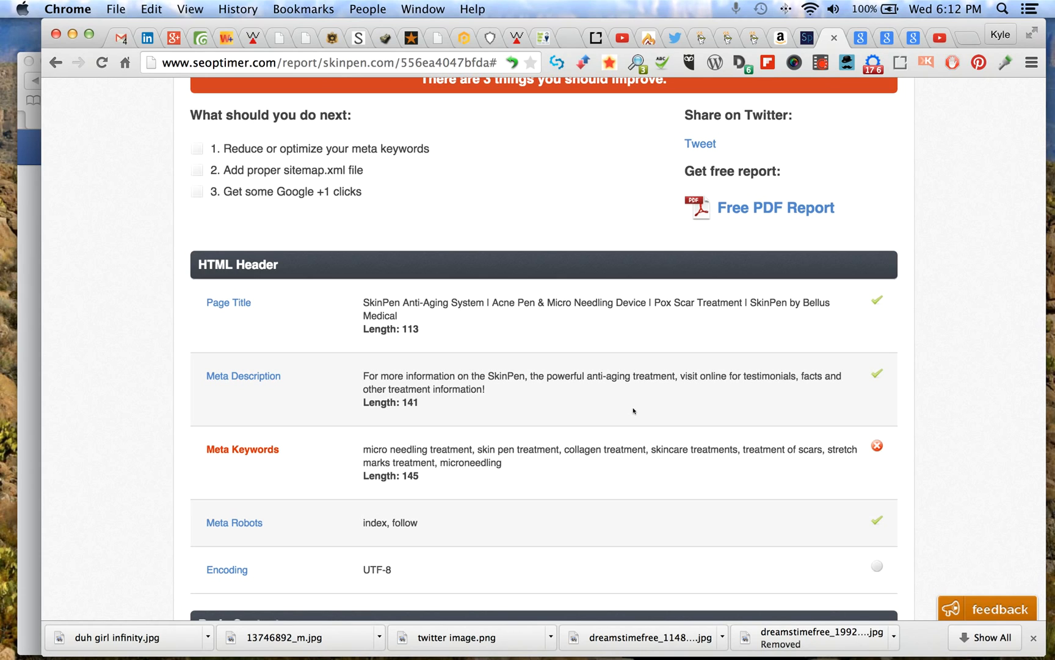
mouse_move(443, 389)
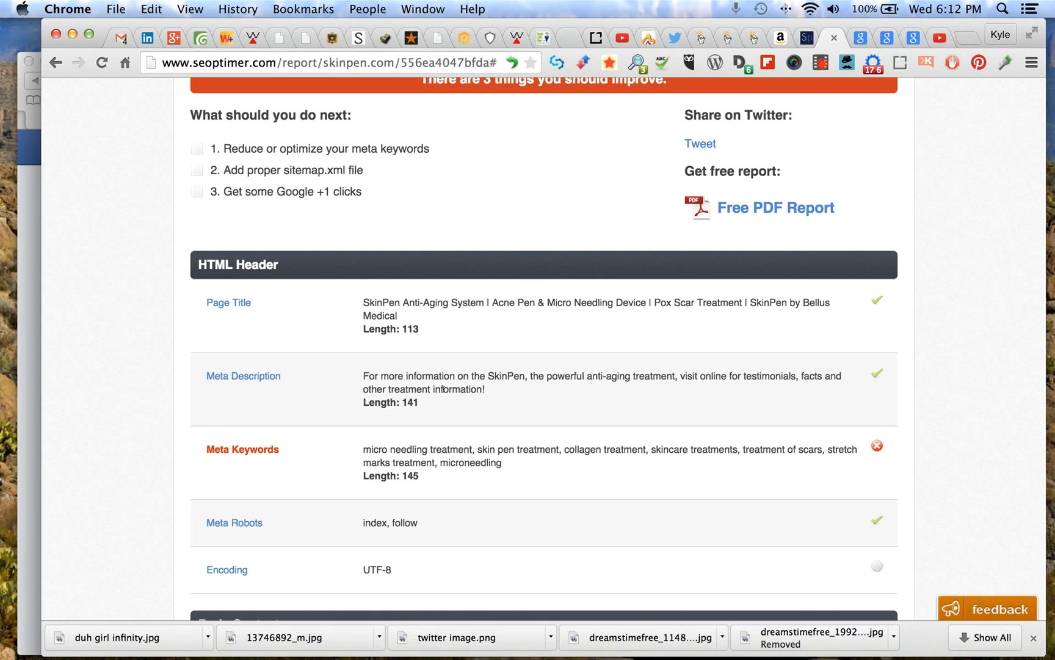
mouse_move(477, 401)
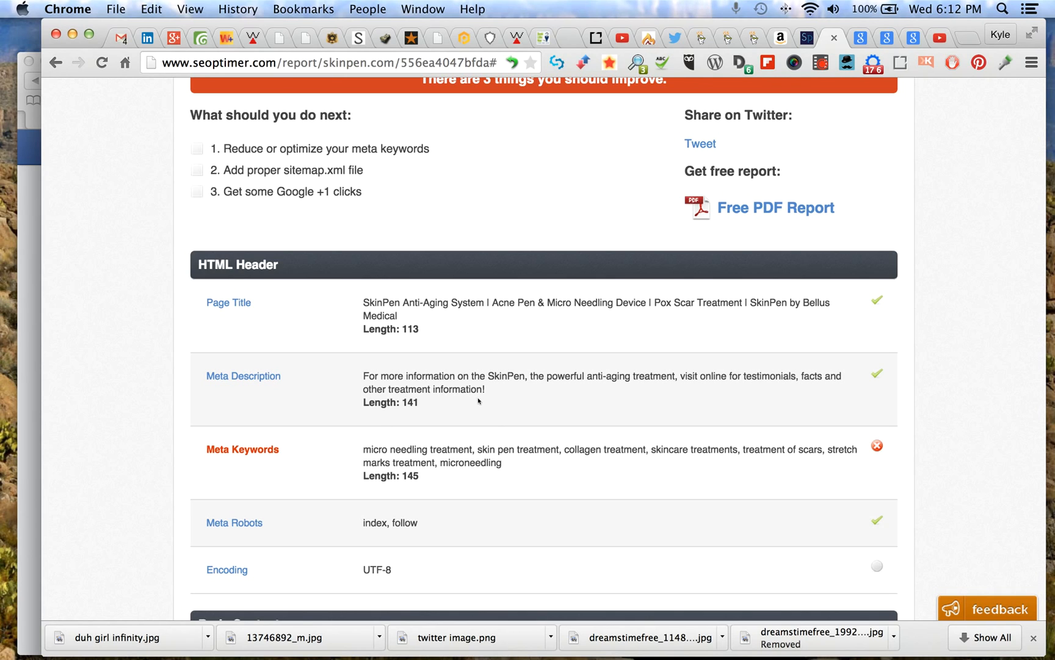
mouse_move(482, 401)
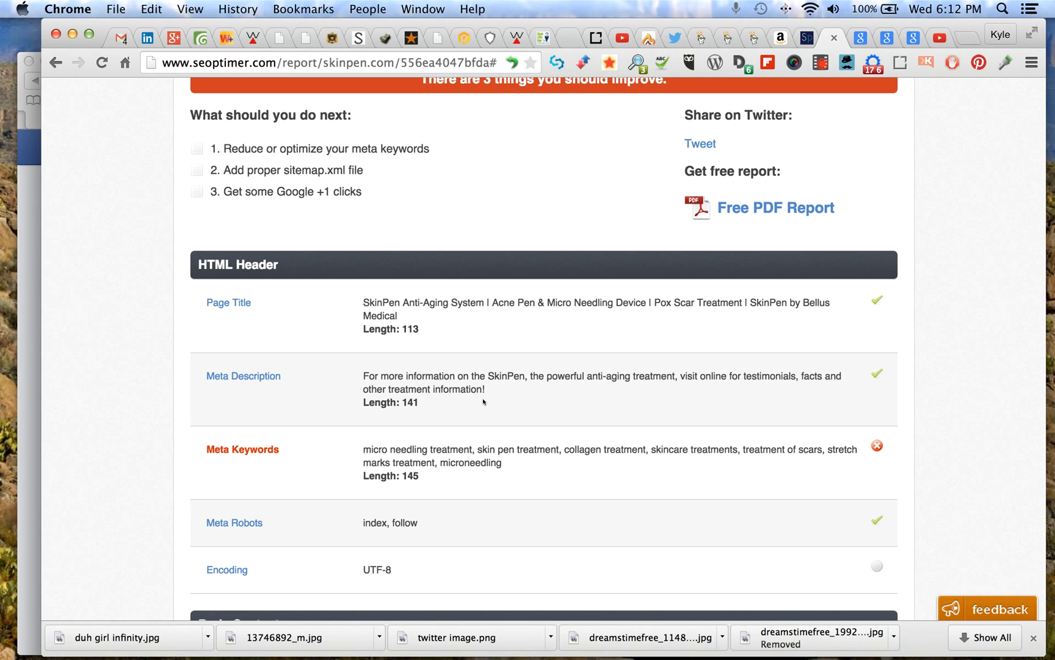
mouse_move(470, 370)
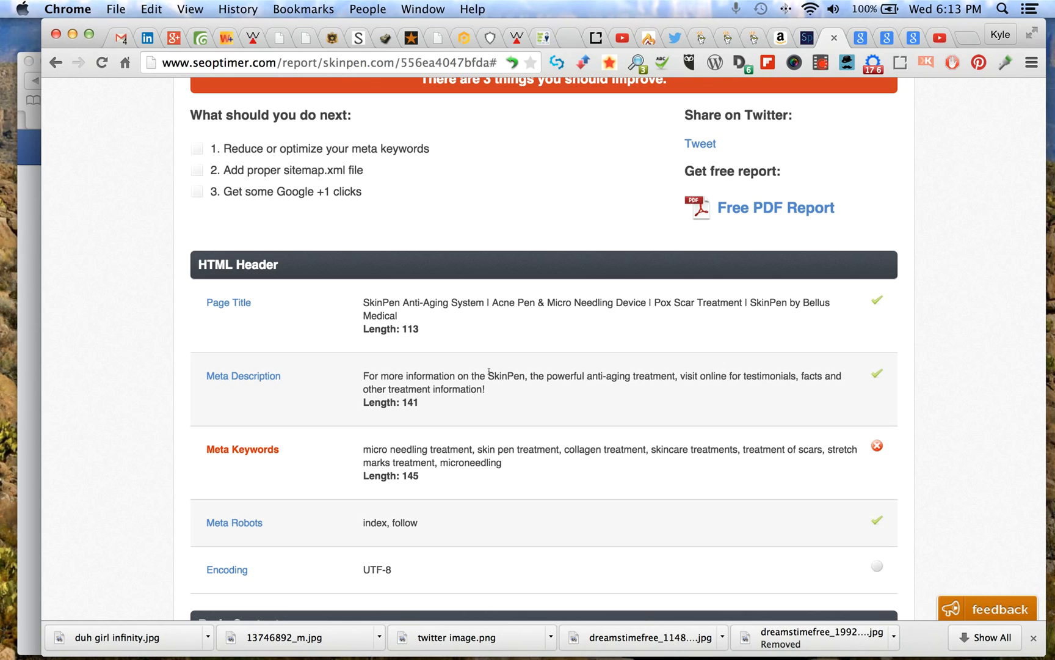
mouse_move(783, 124)
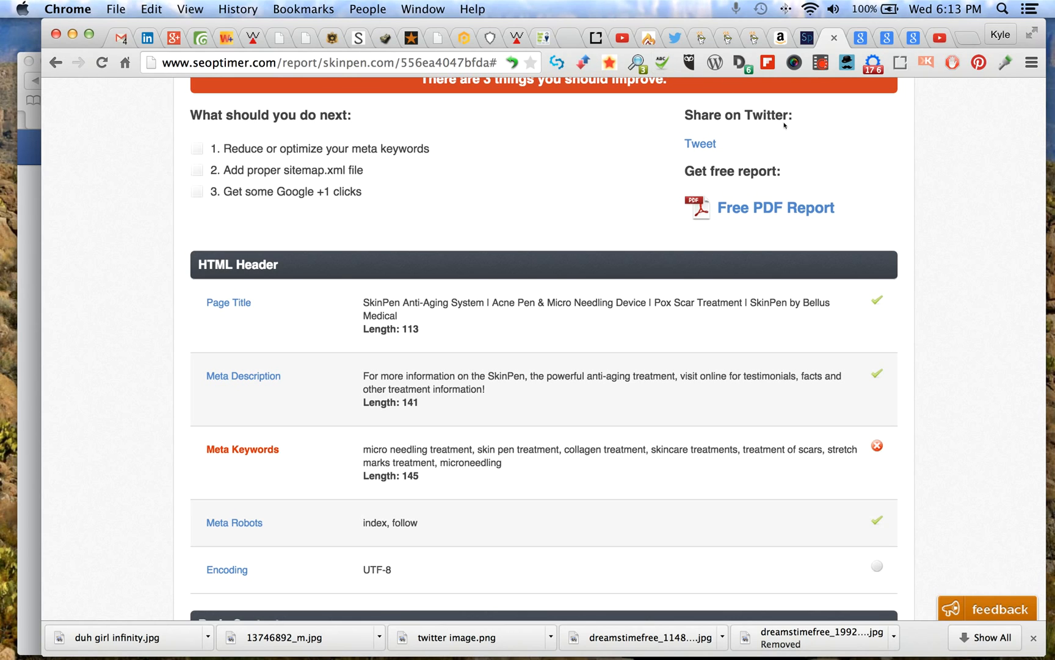